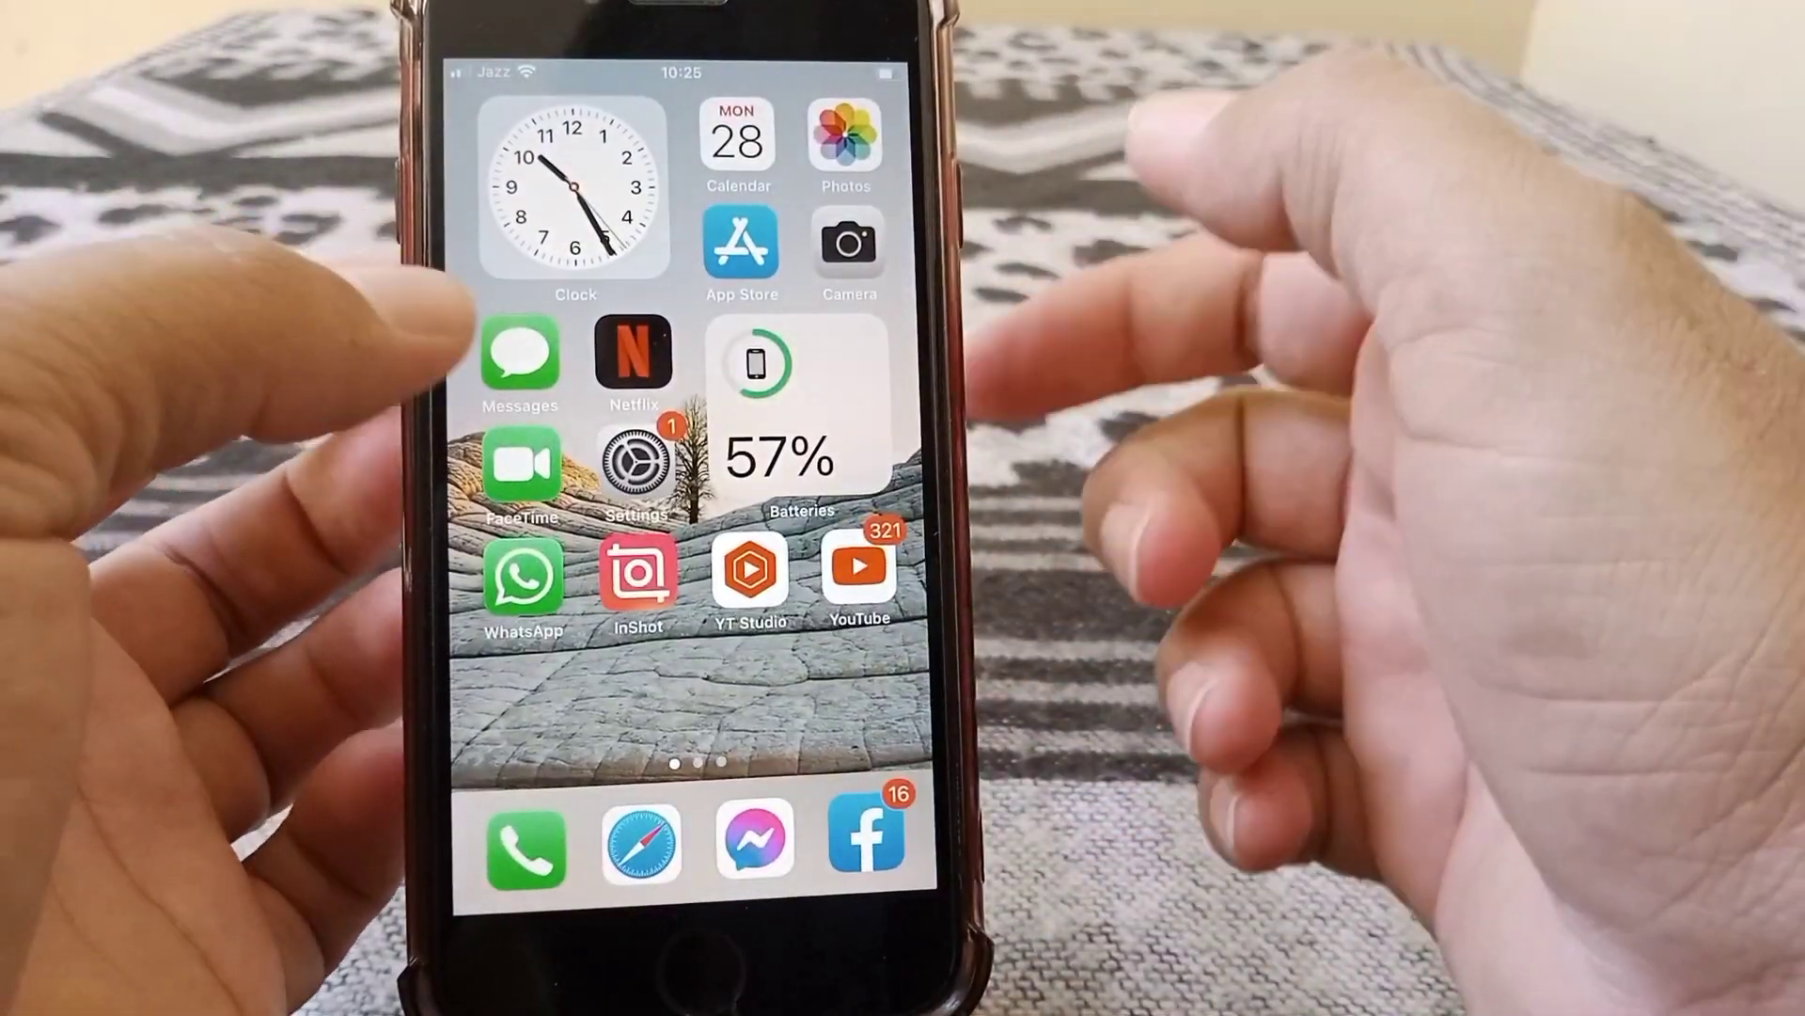
- Launch Settings from the home screen and enter the Apple ID account page
left_click(638, 461)
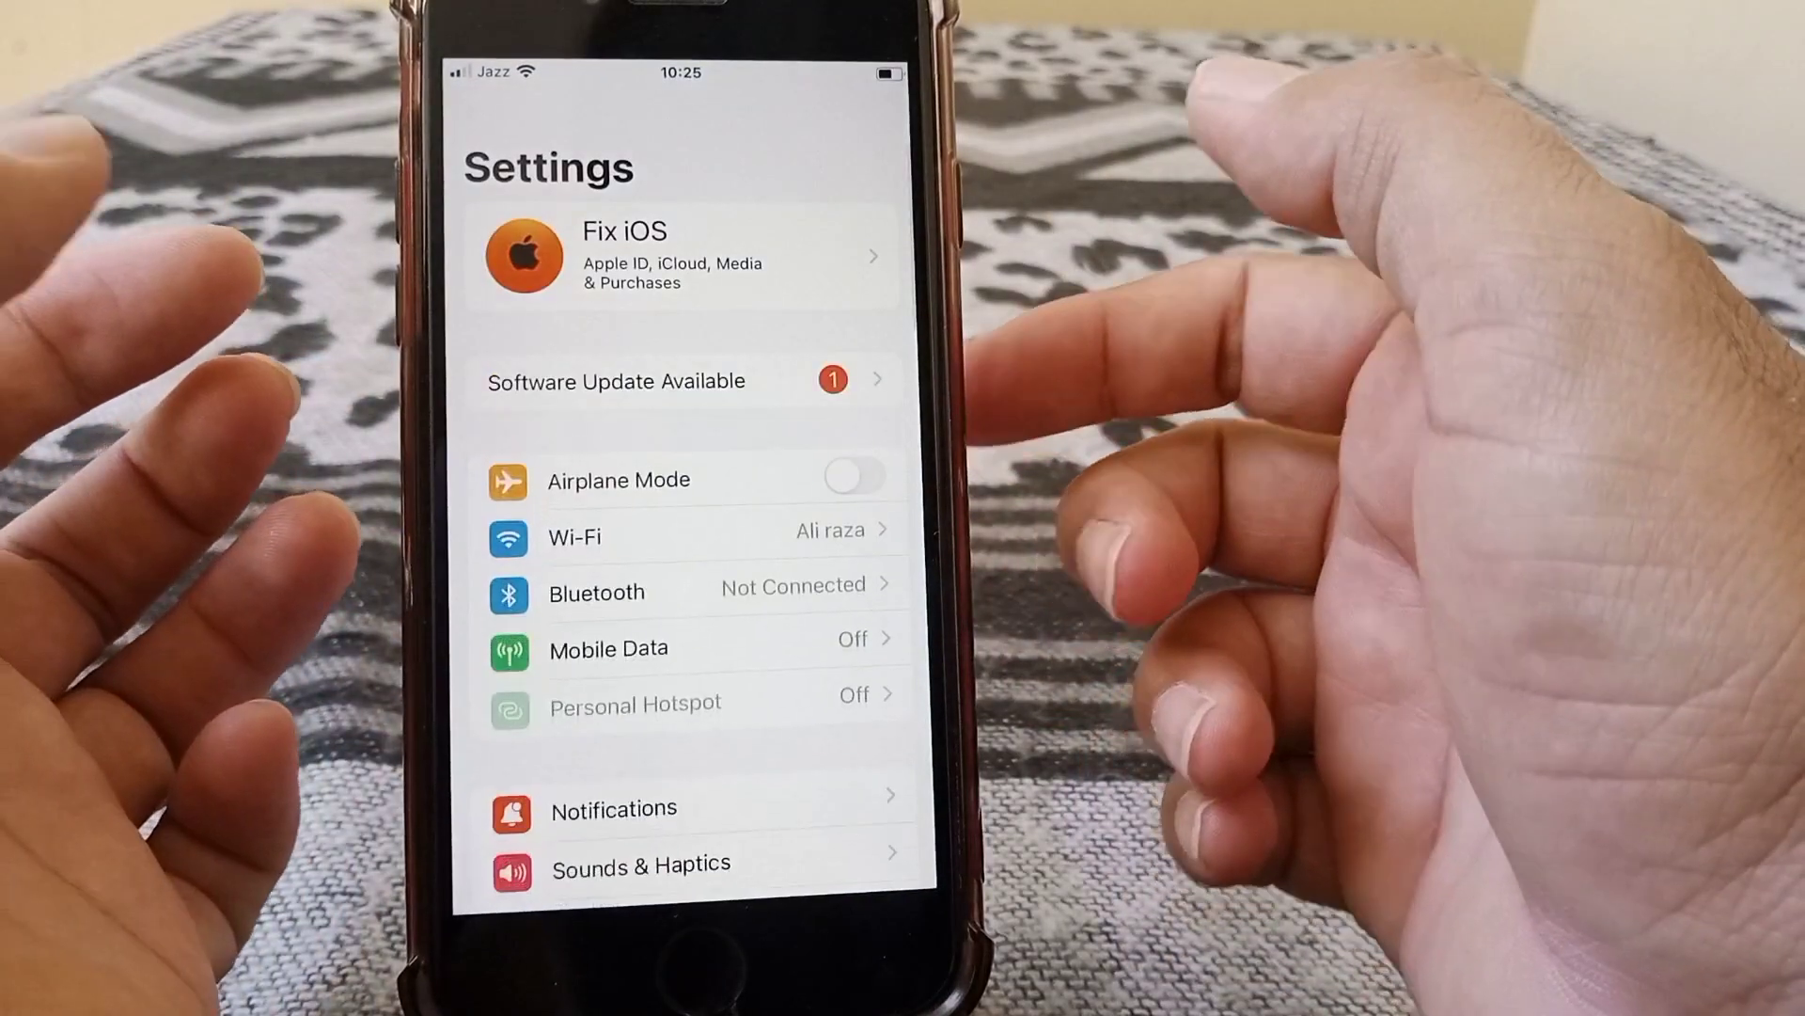
left_click(671, 256)
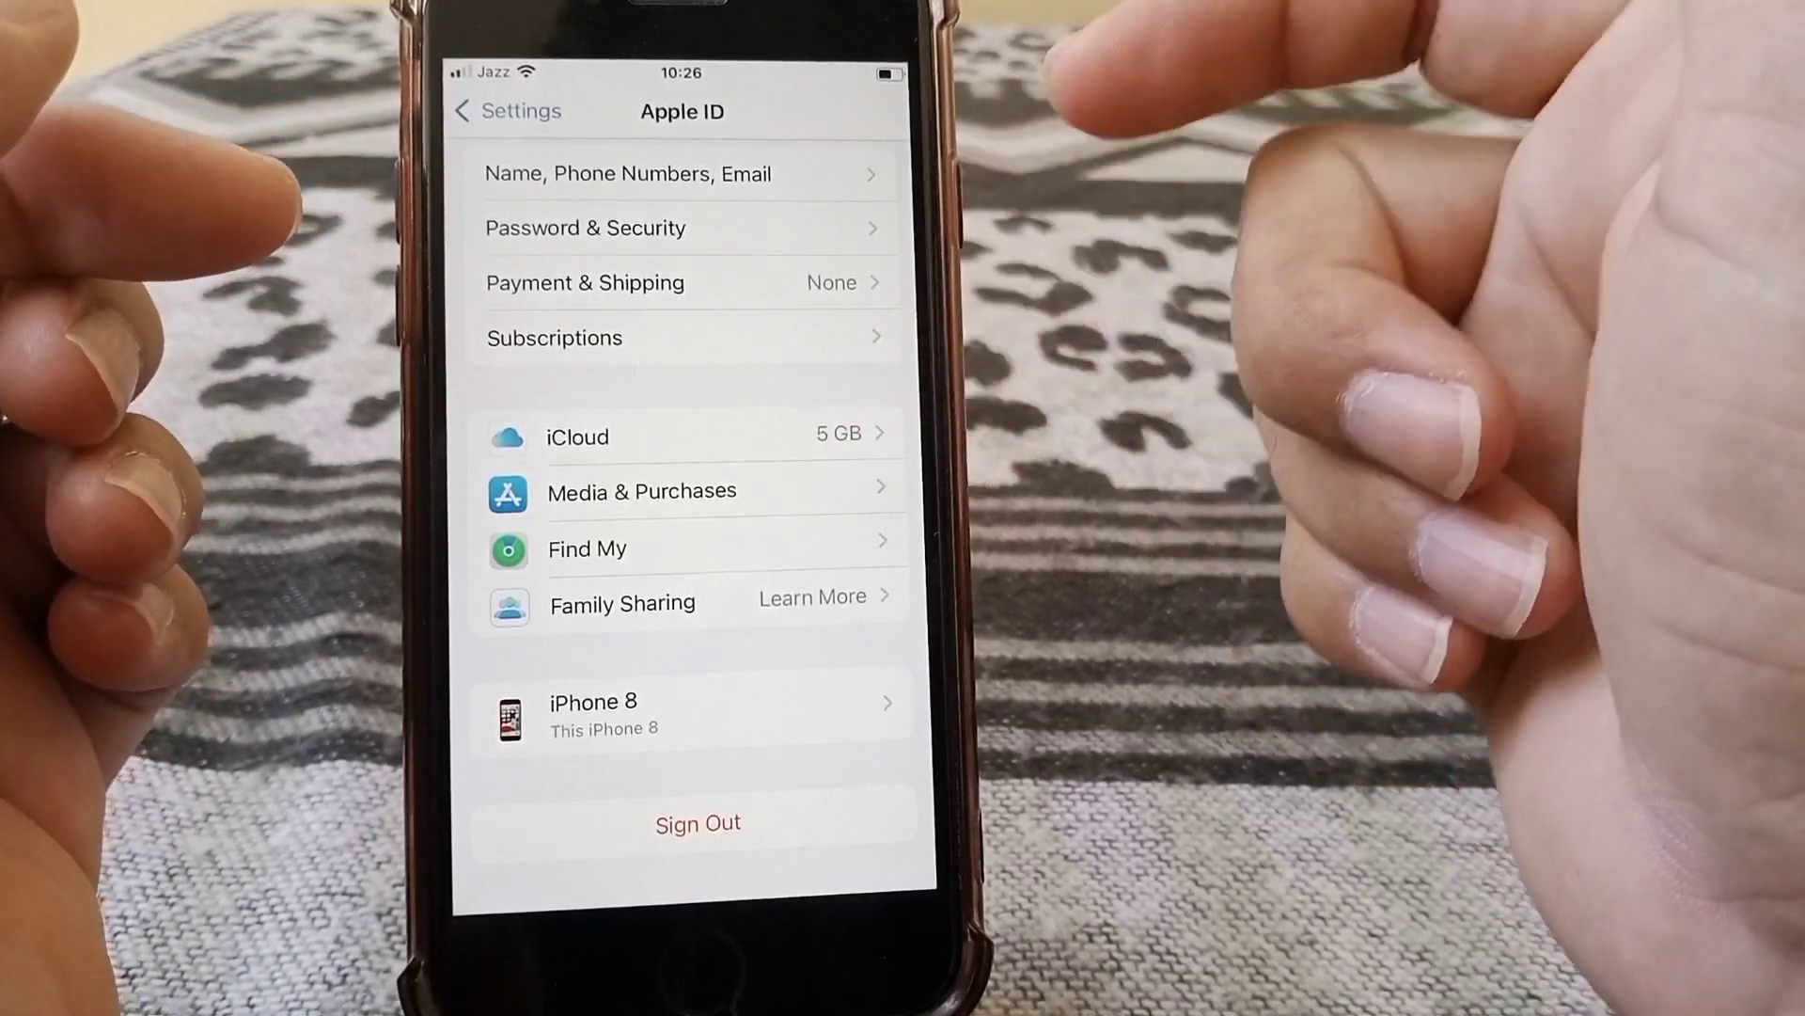
- Return from the Apple ID page to the main Settings list
scroll("down", 3)
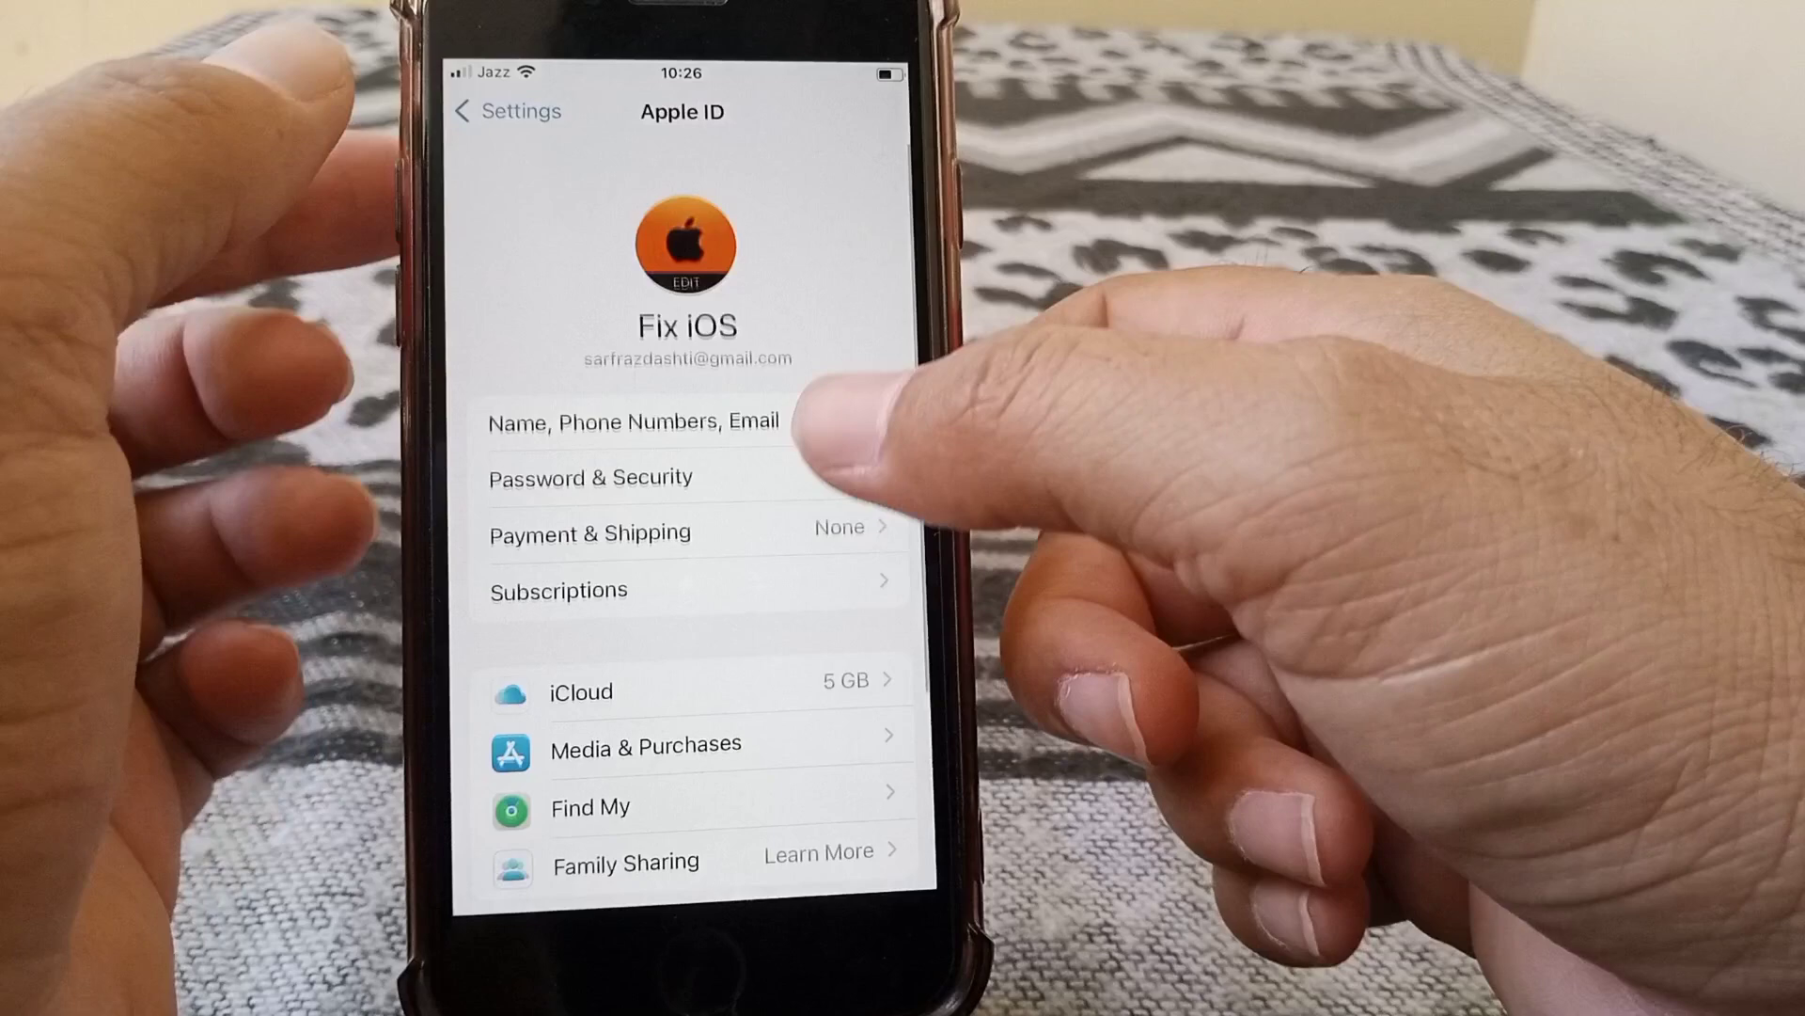
left_click(508, 110)
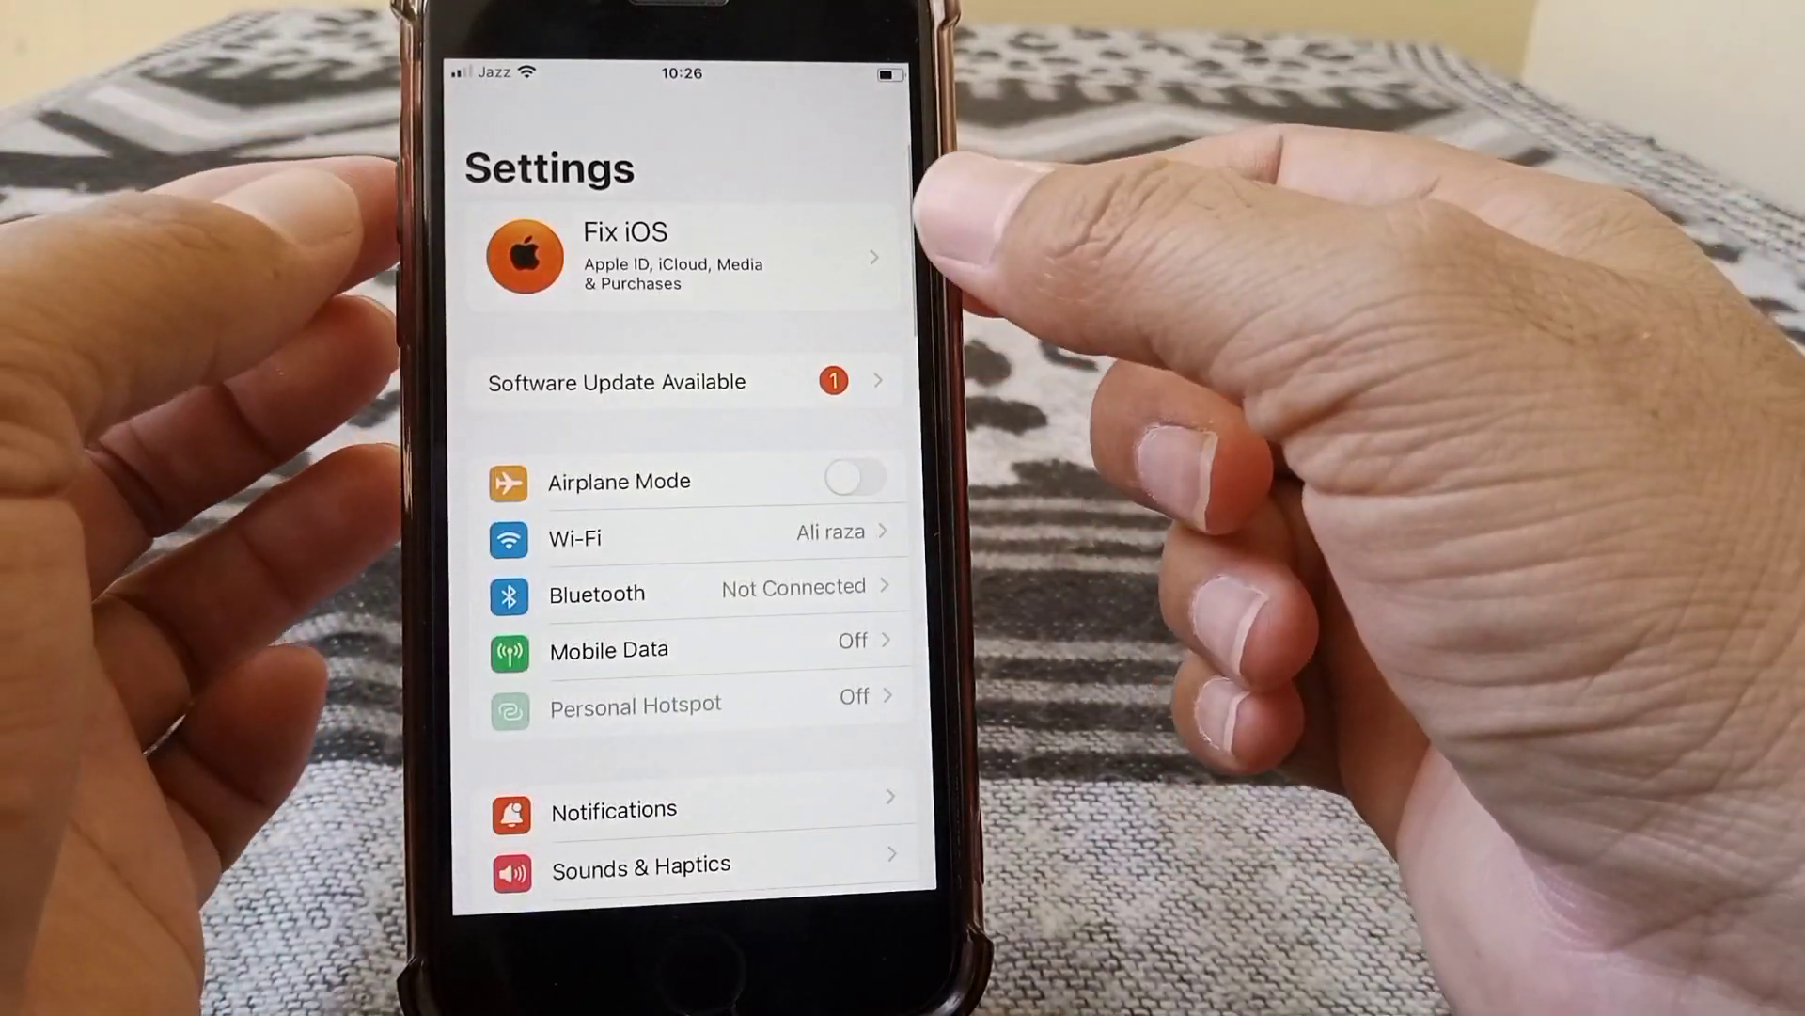
- View the store account's purchase history, then reach the Country/Region list
left_click(684, 255)
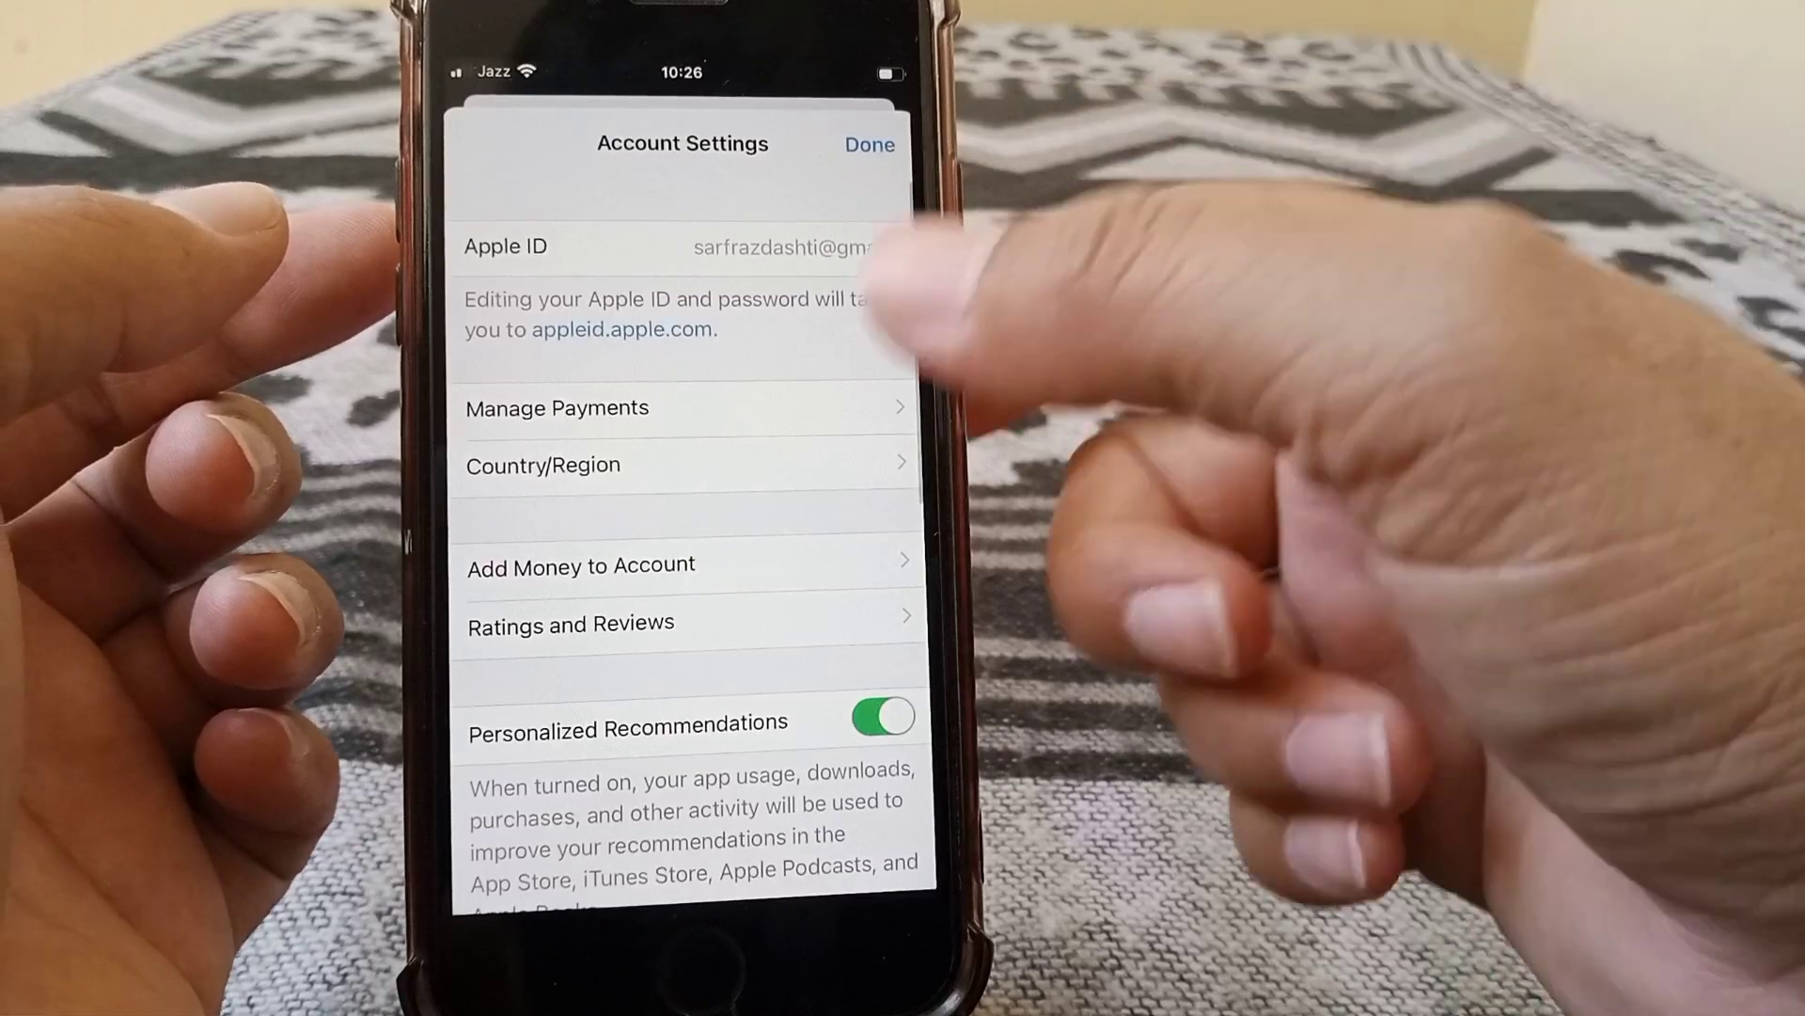
scroll("up", 3)
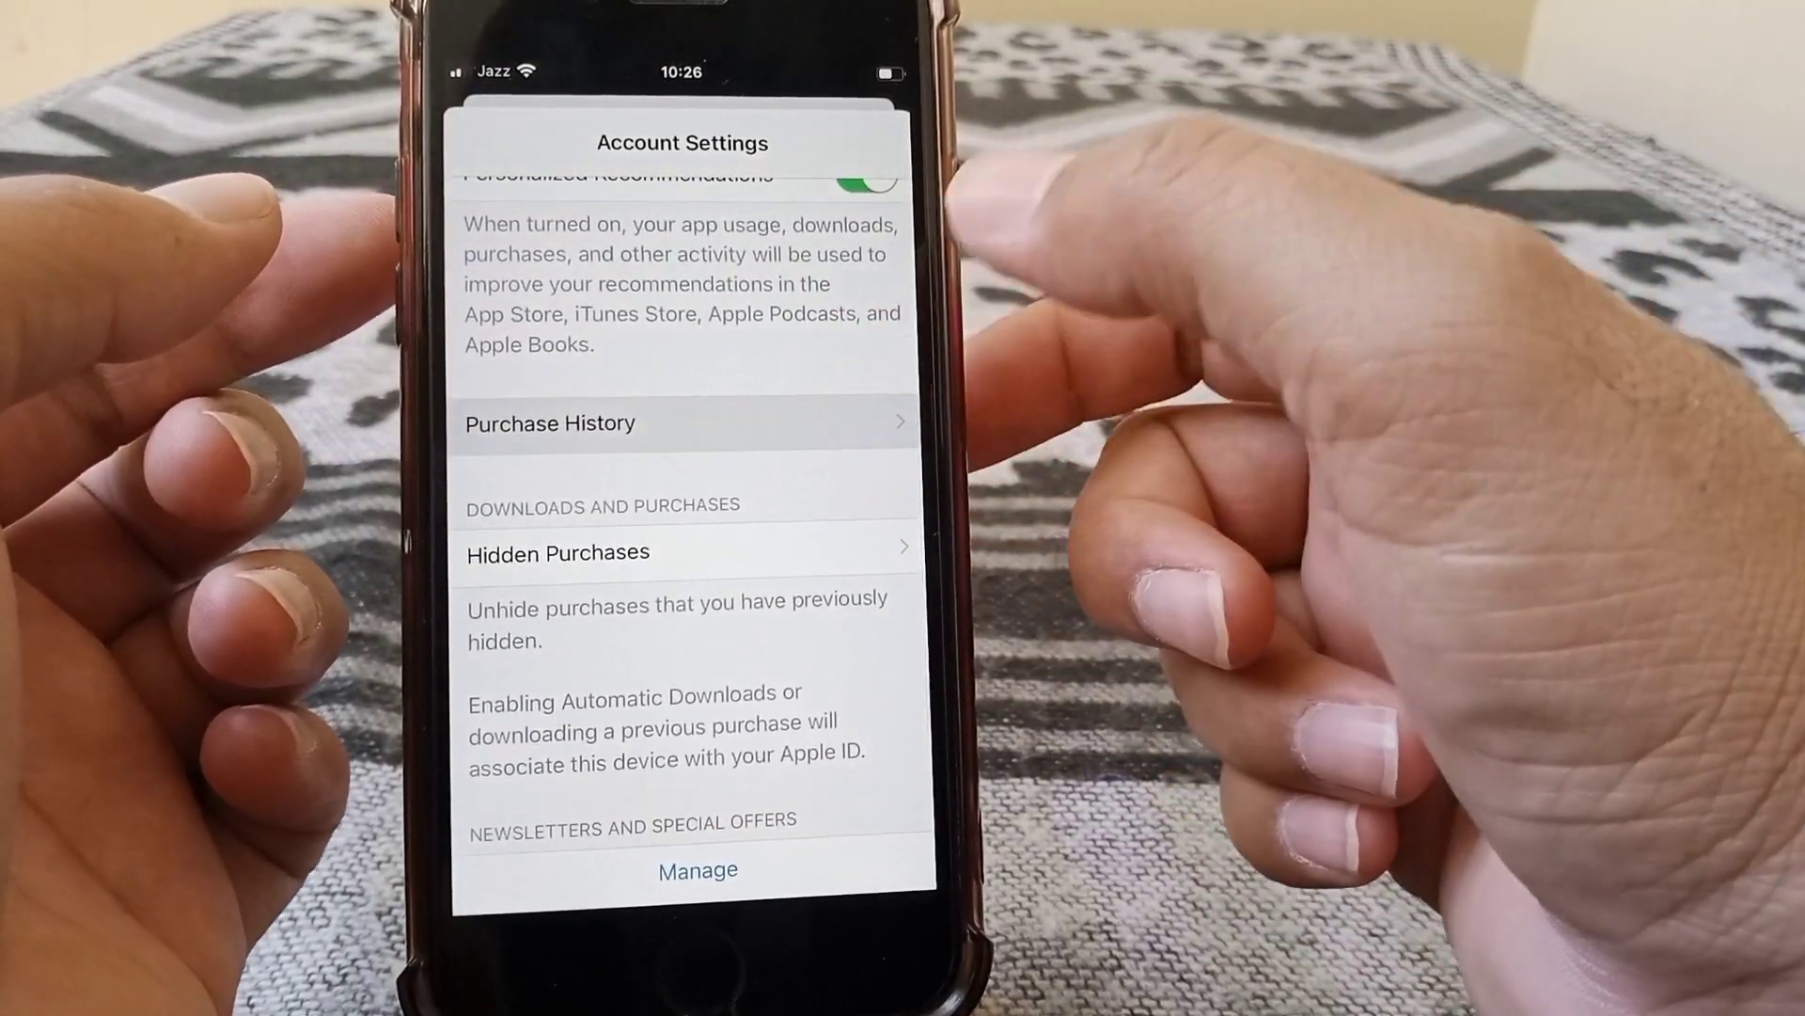
left_click(680, 423)
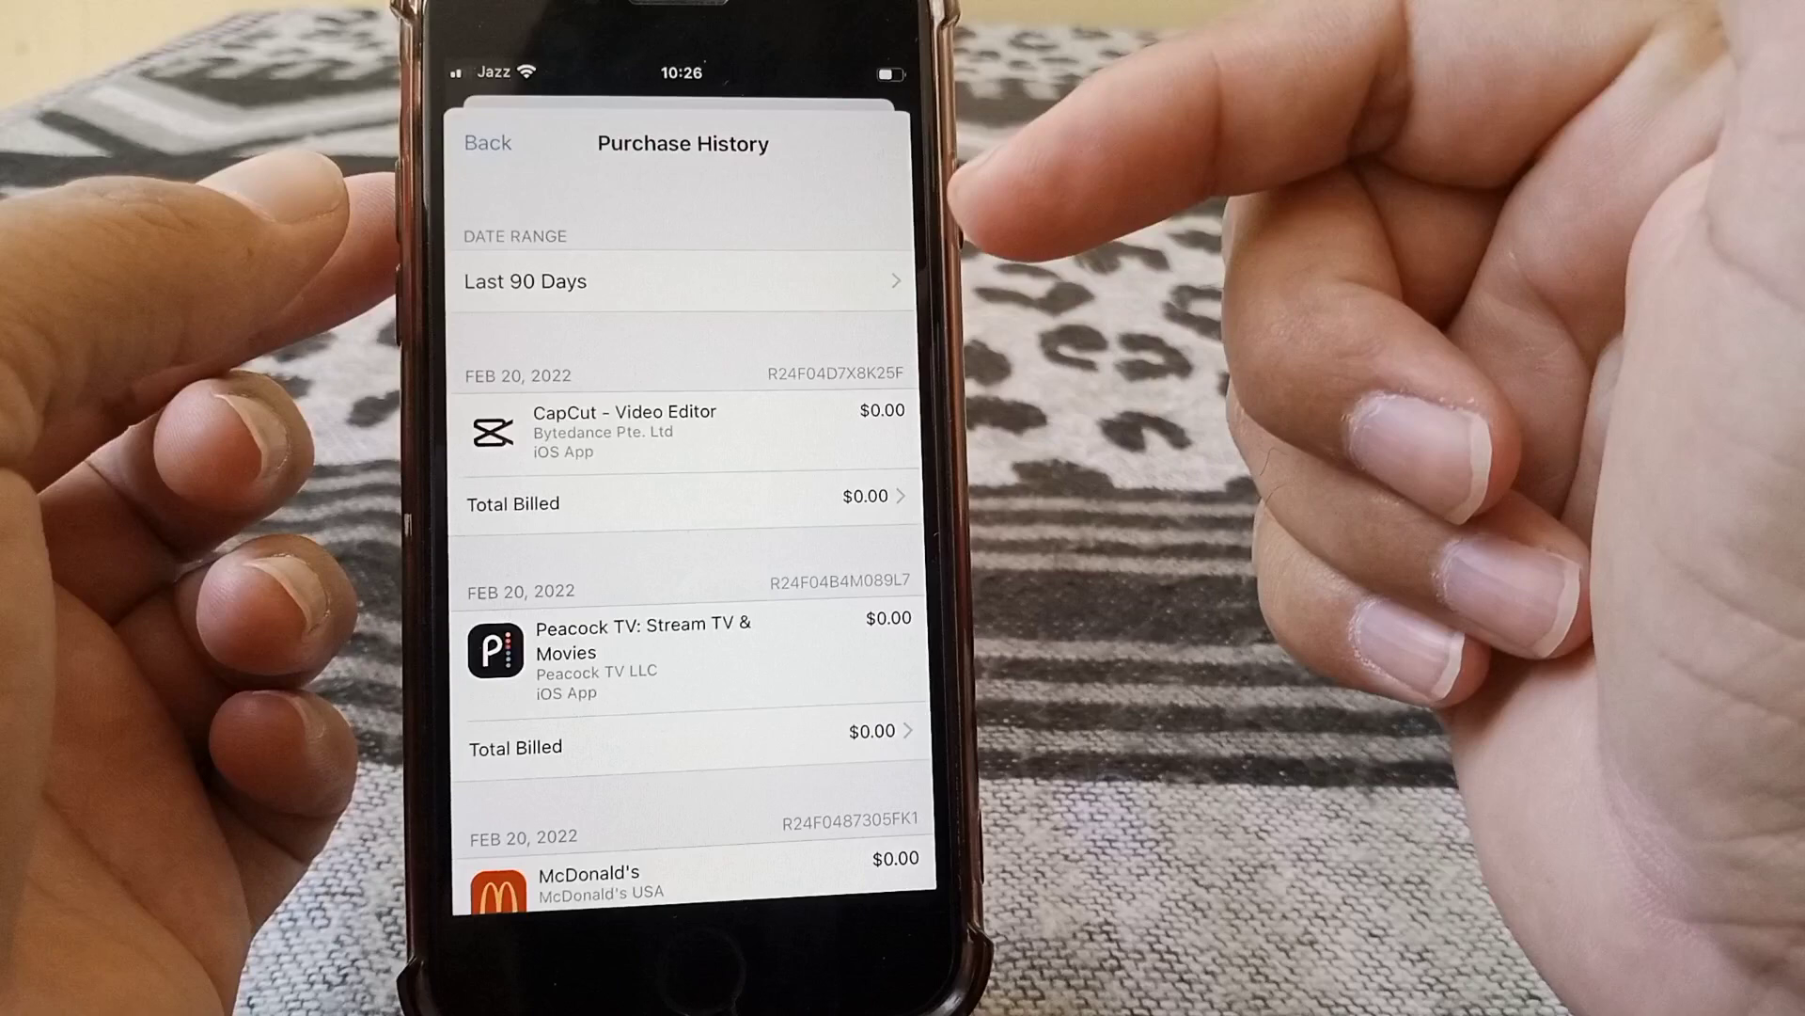
scroll("up", 3)
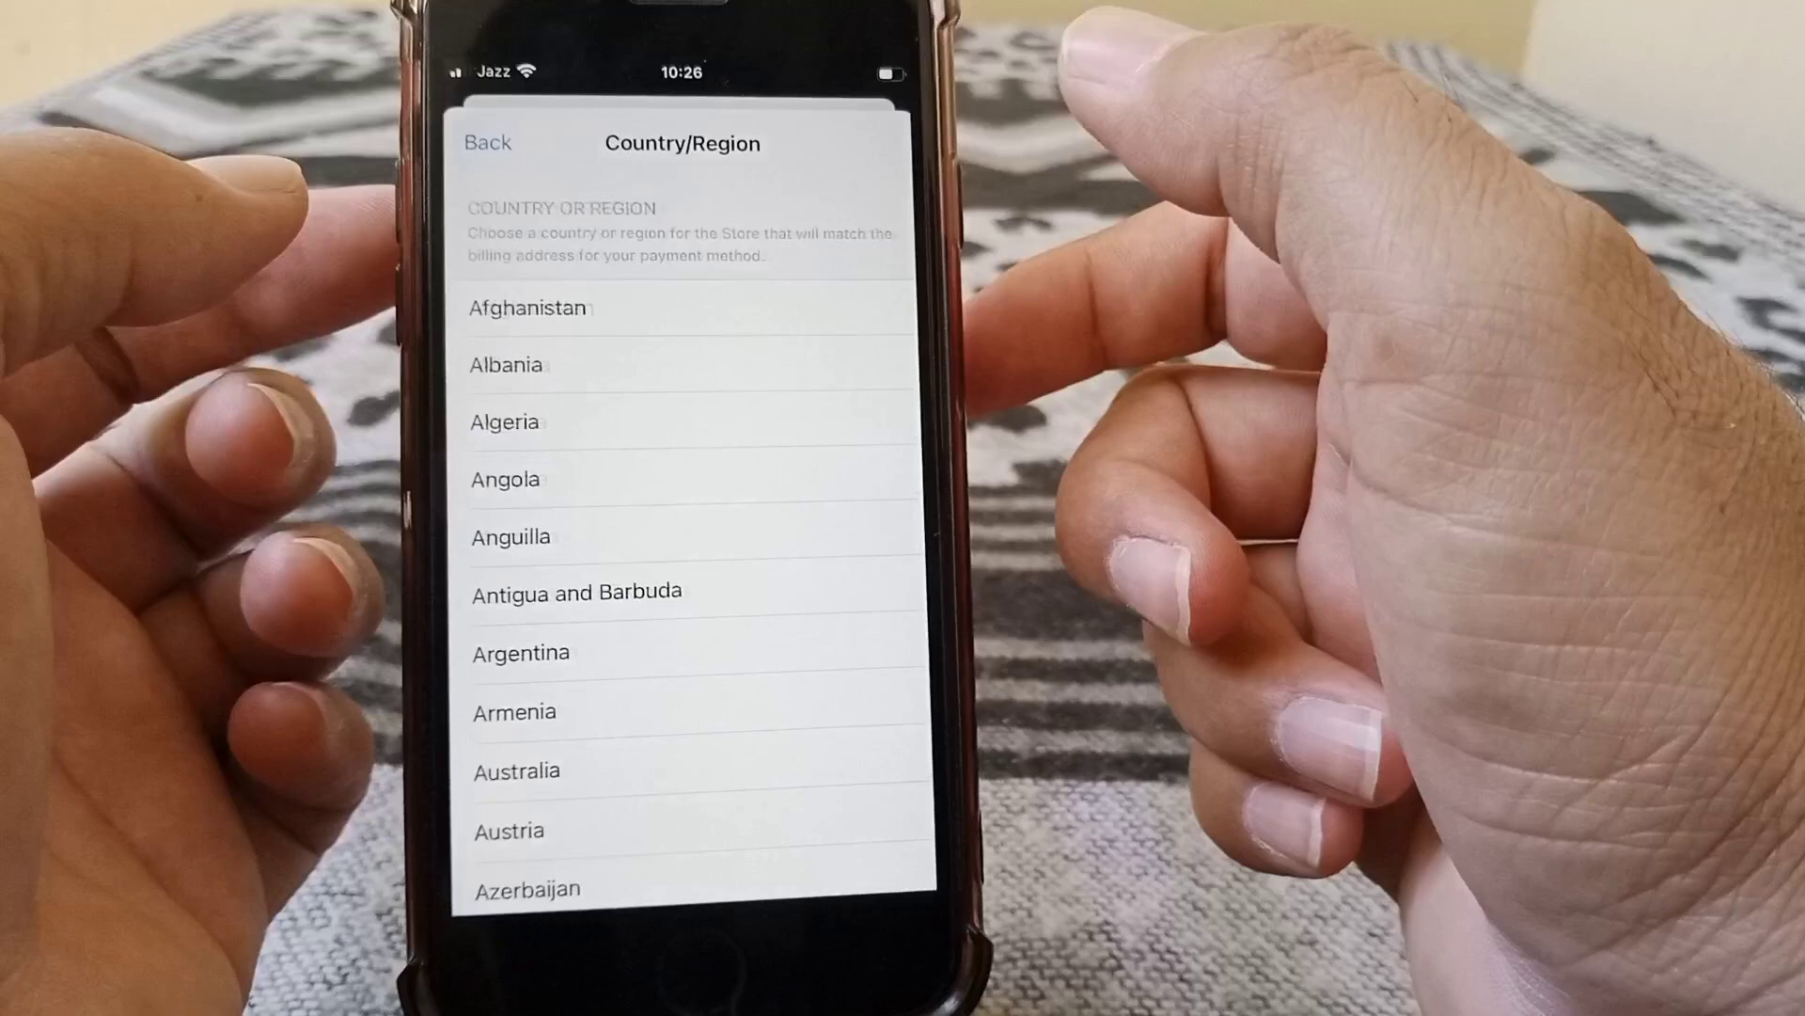
- Pick a new store country and agree to the media services terms, reaching the billing form
scroll("up", 3)
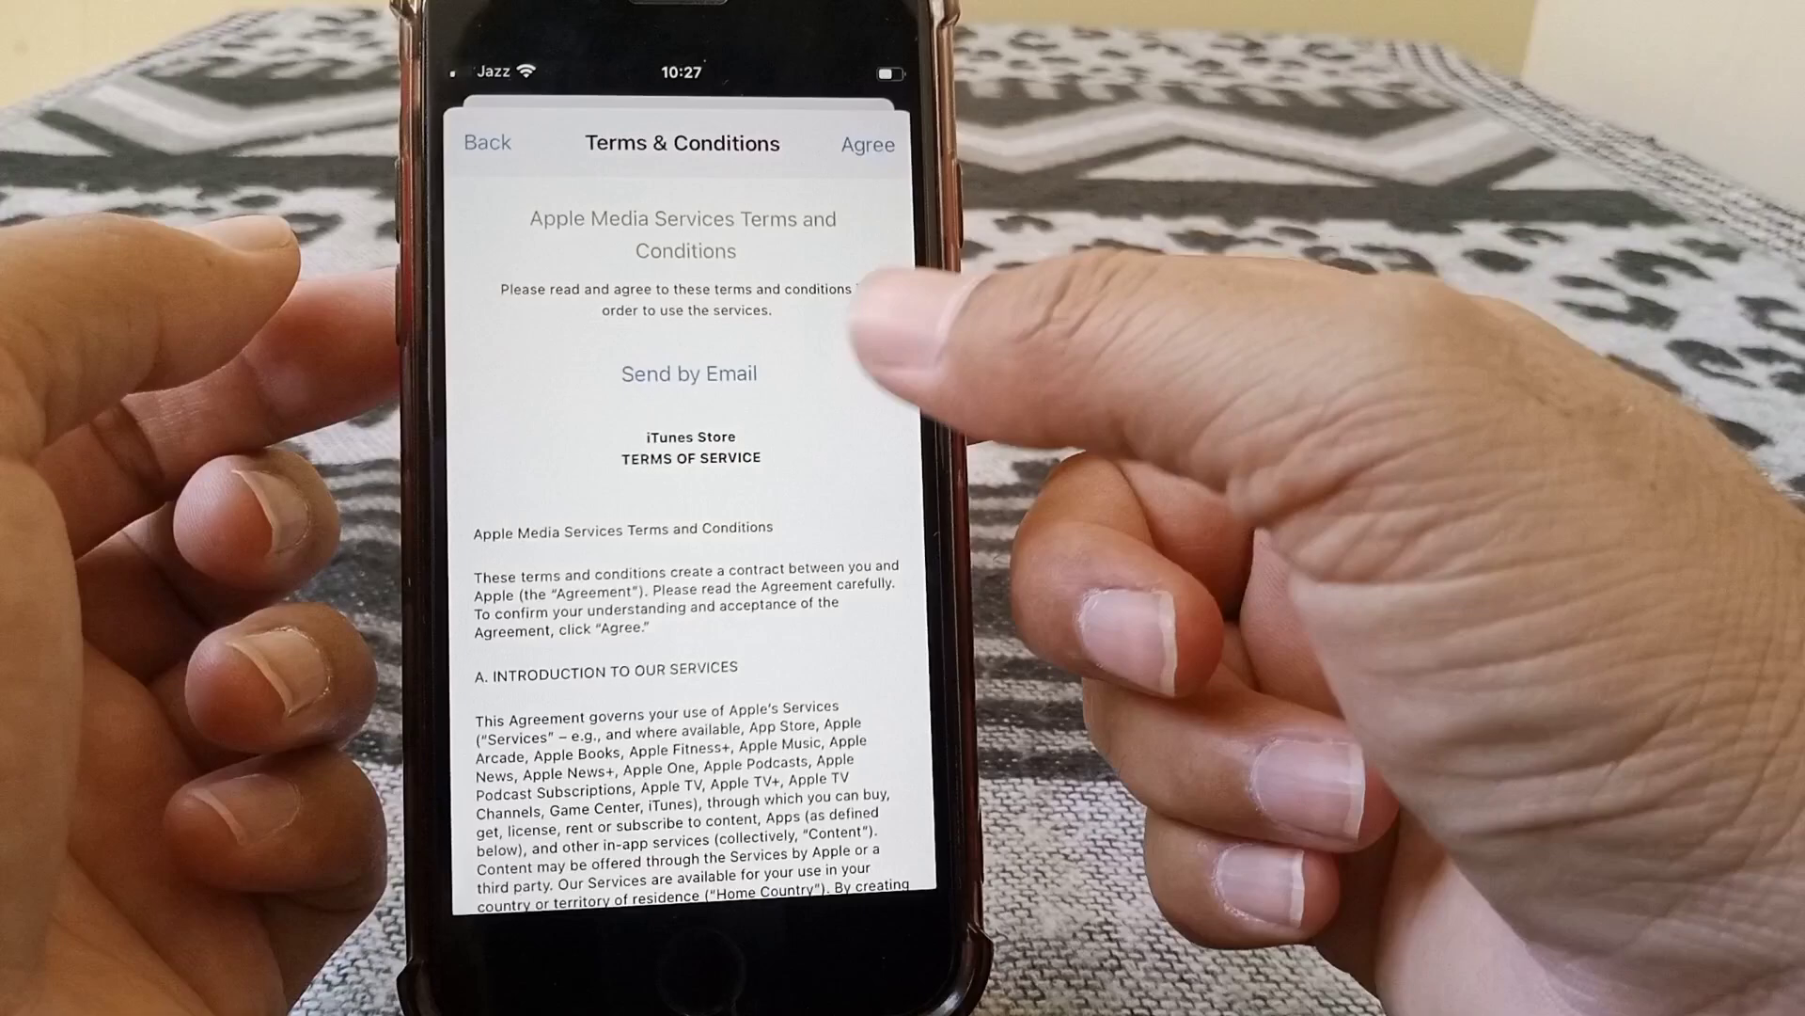
scroll("up", 3)
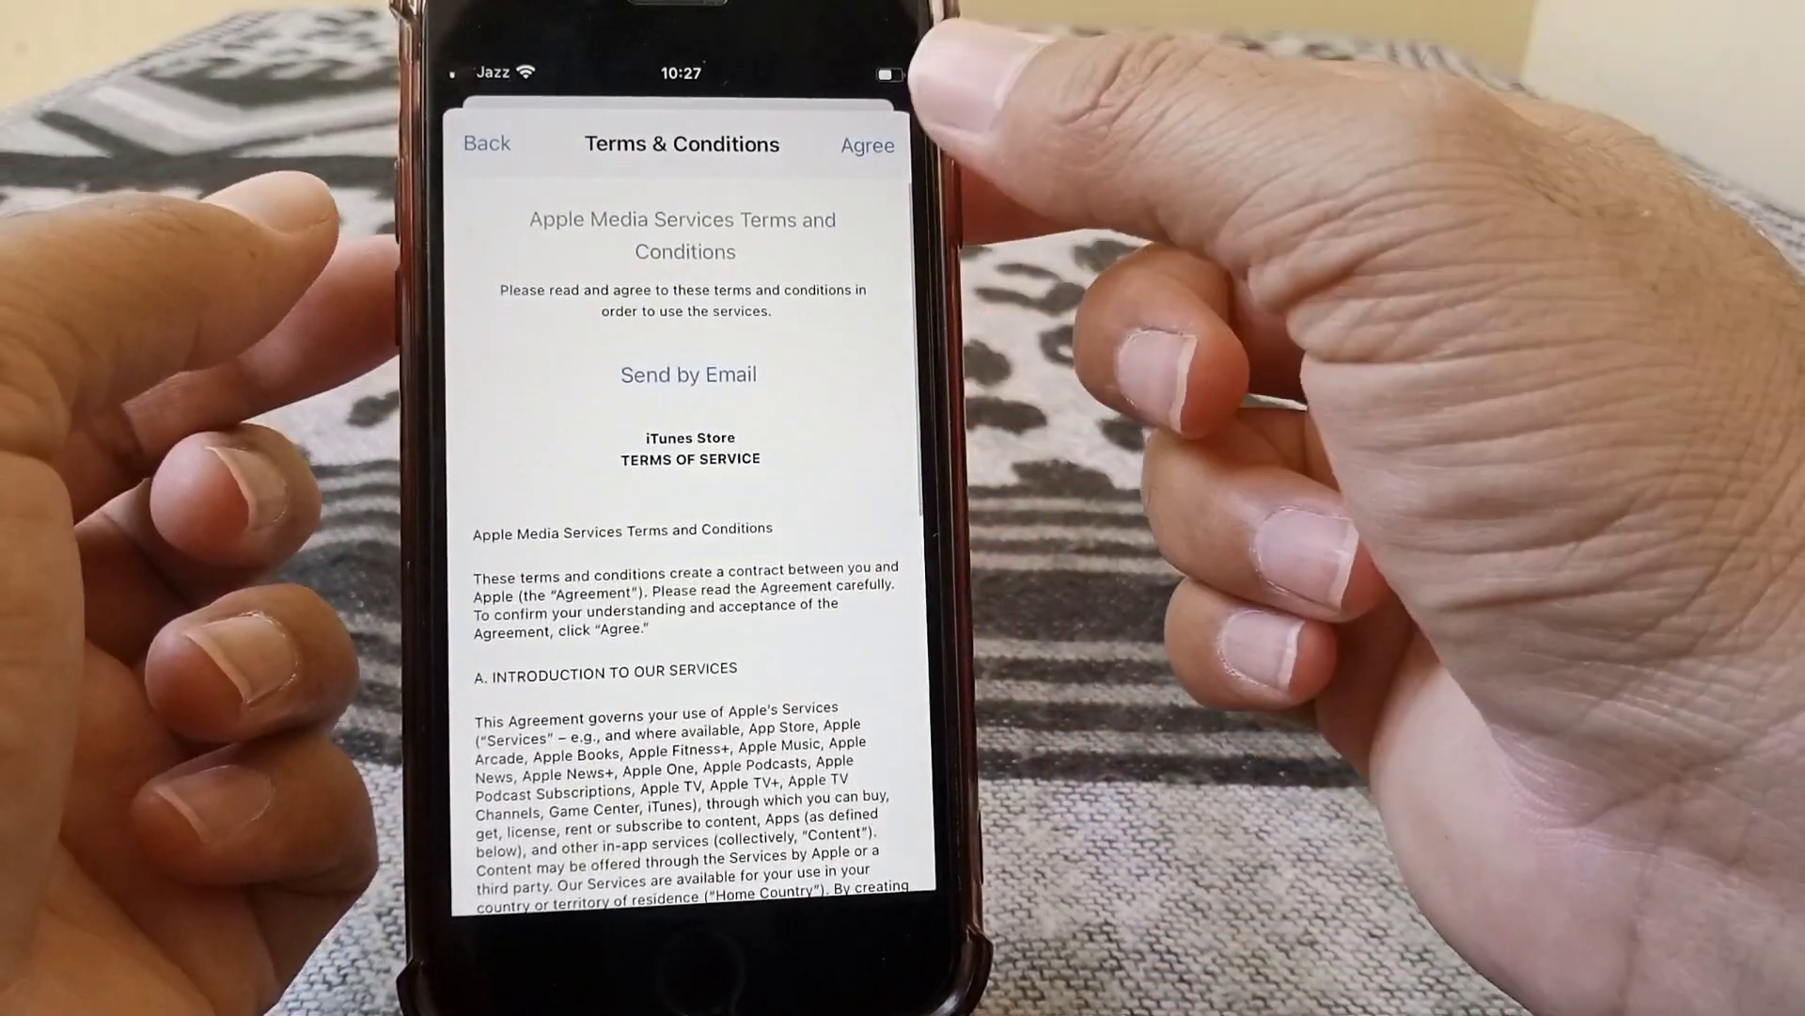
left_click(867, 145)
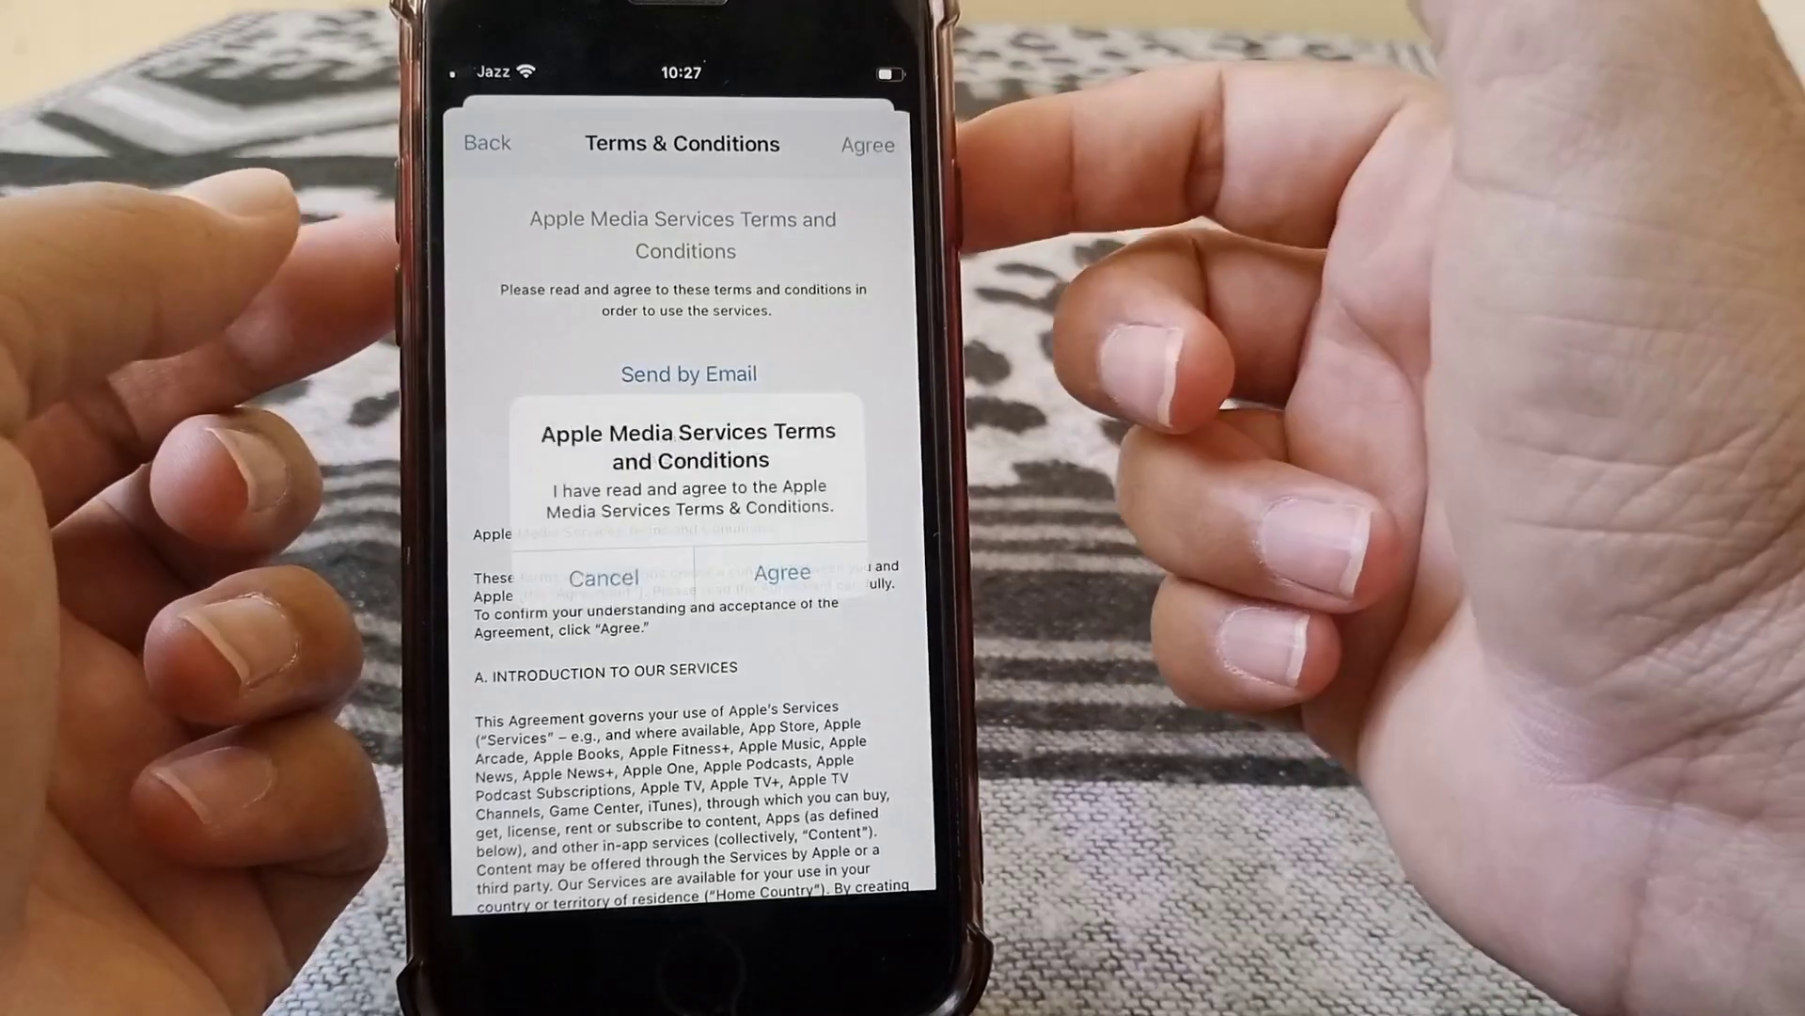
left_click(602, 577)
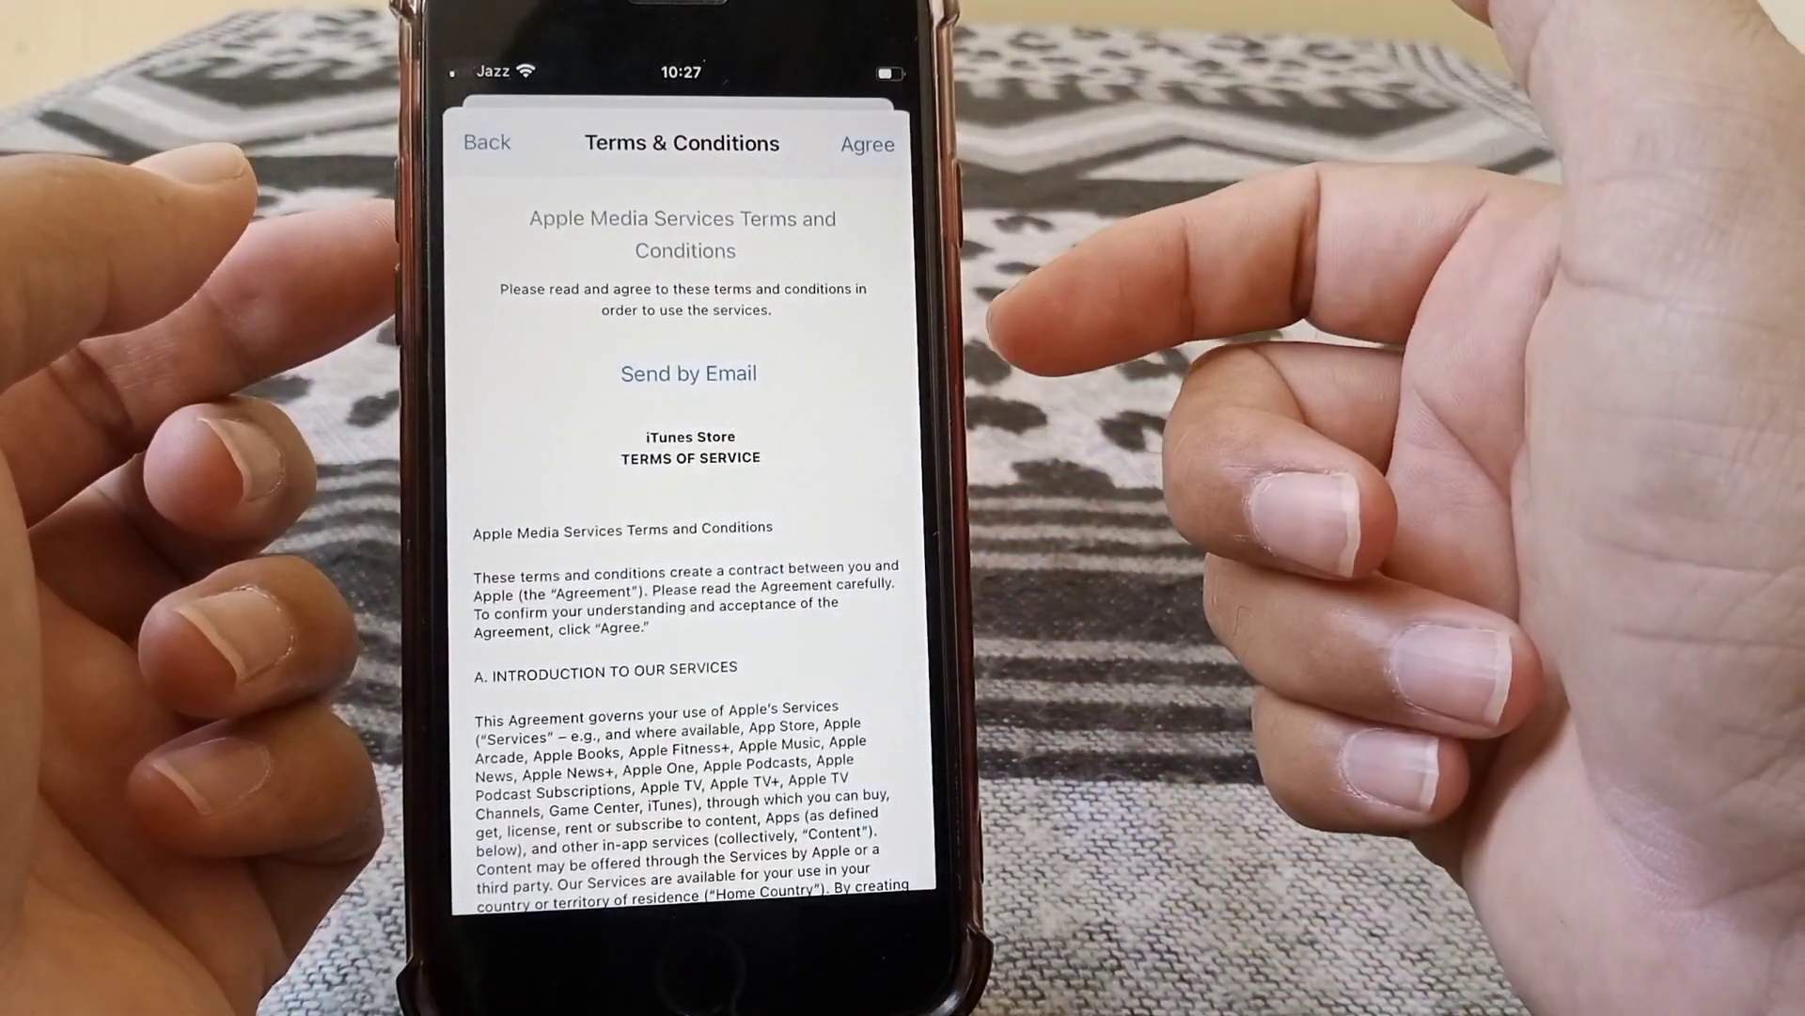
left_click(867, 142)
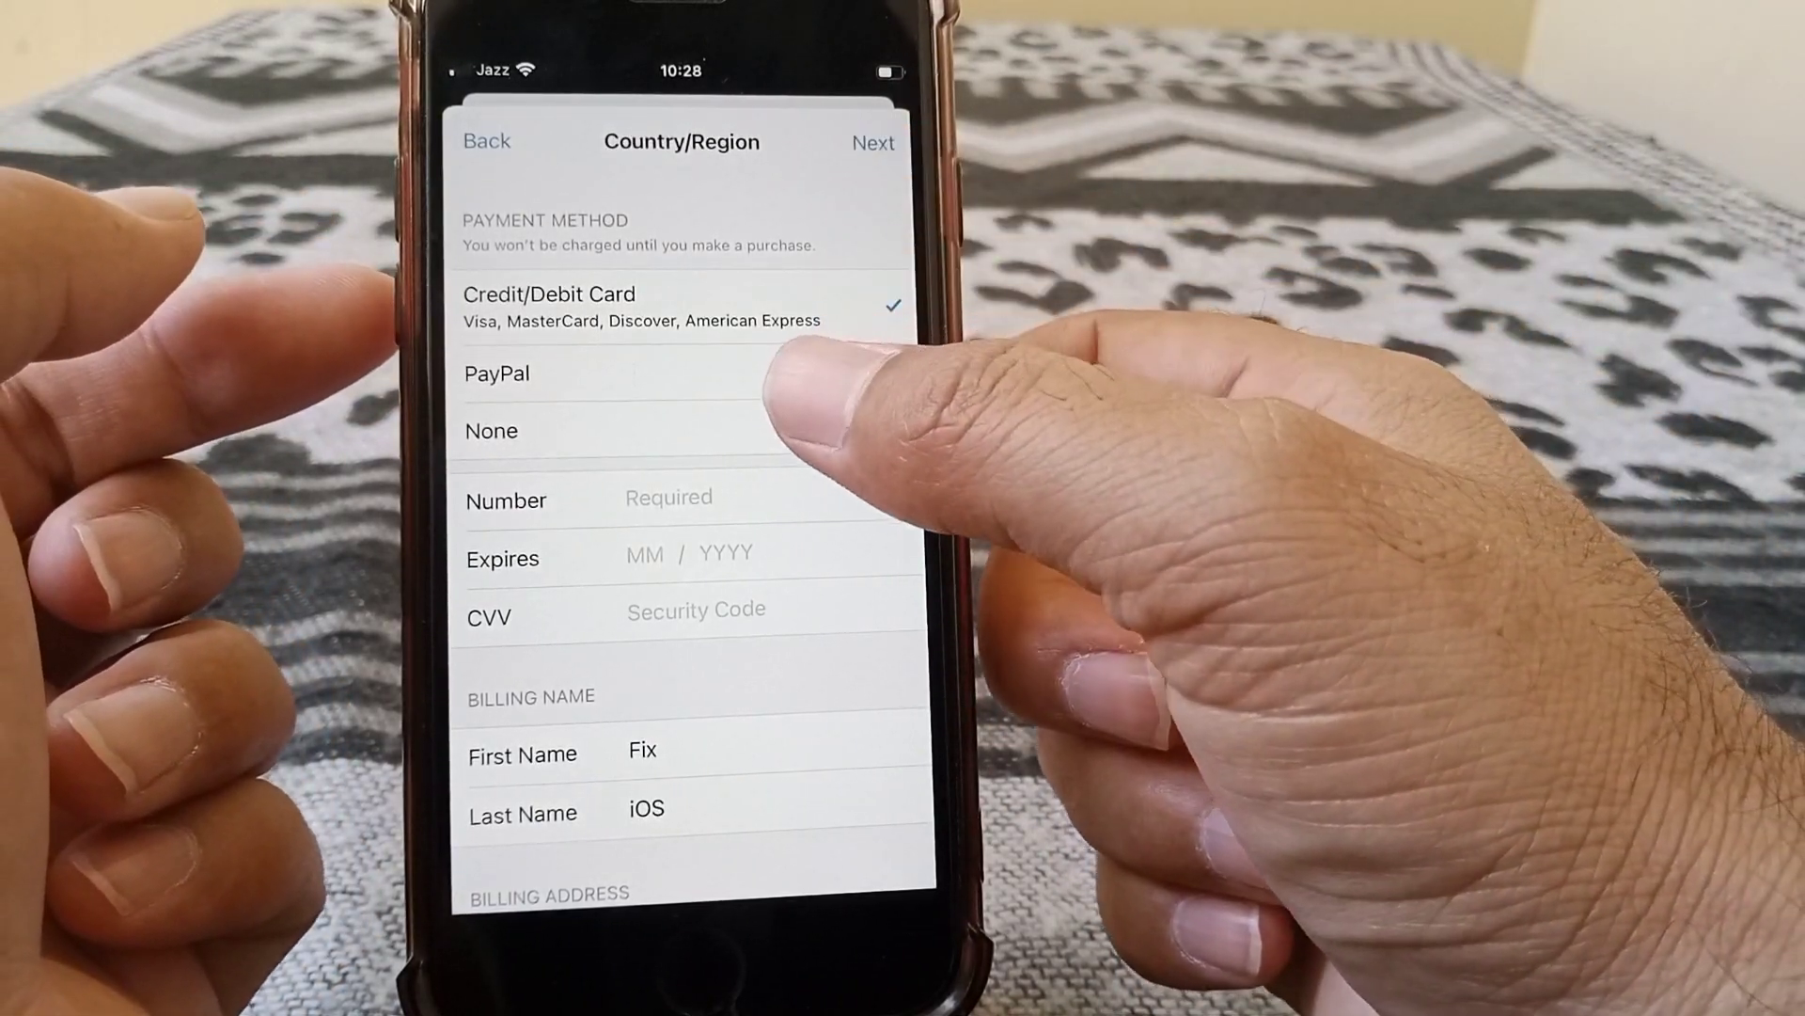
- Submit a US billing address in California with zip 90201 and no payment method
scroll("down", 3)
type("90201")
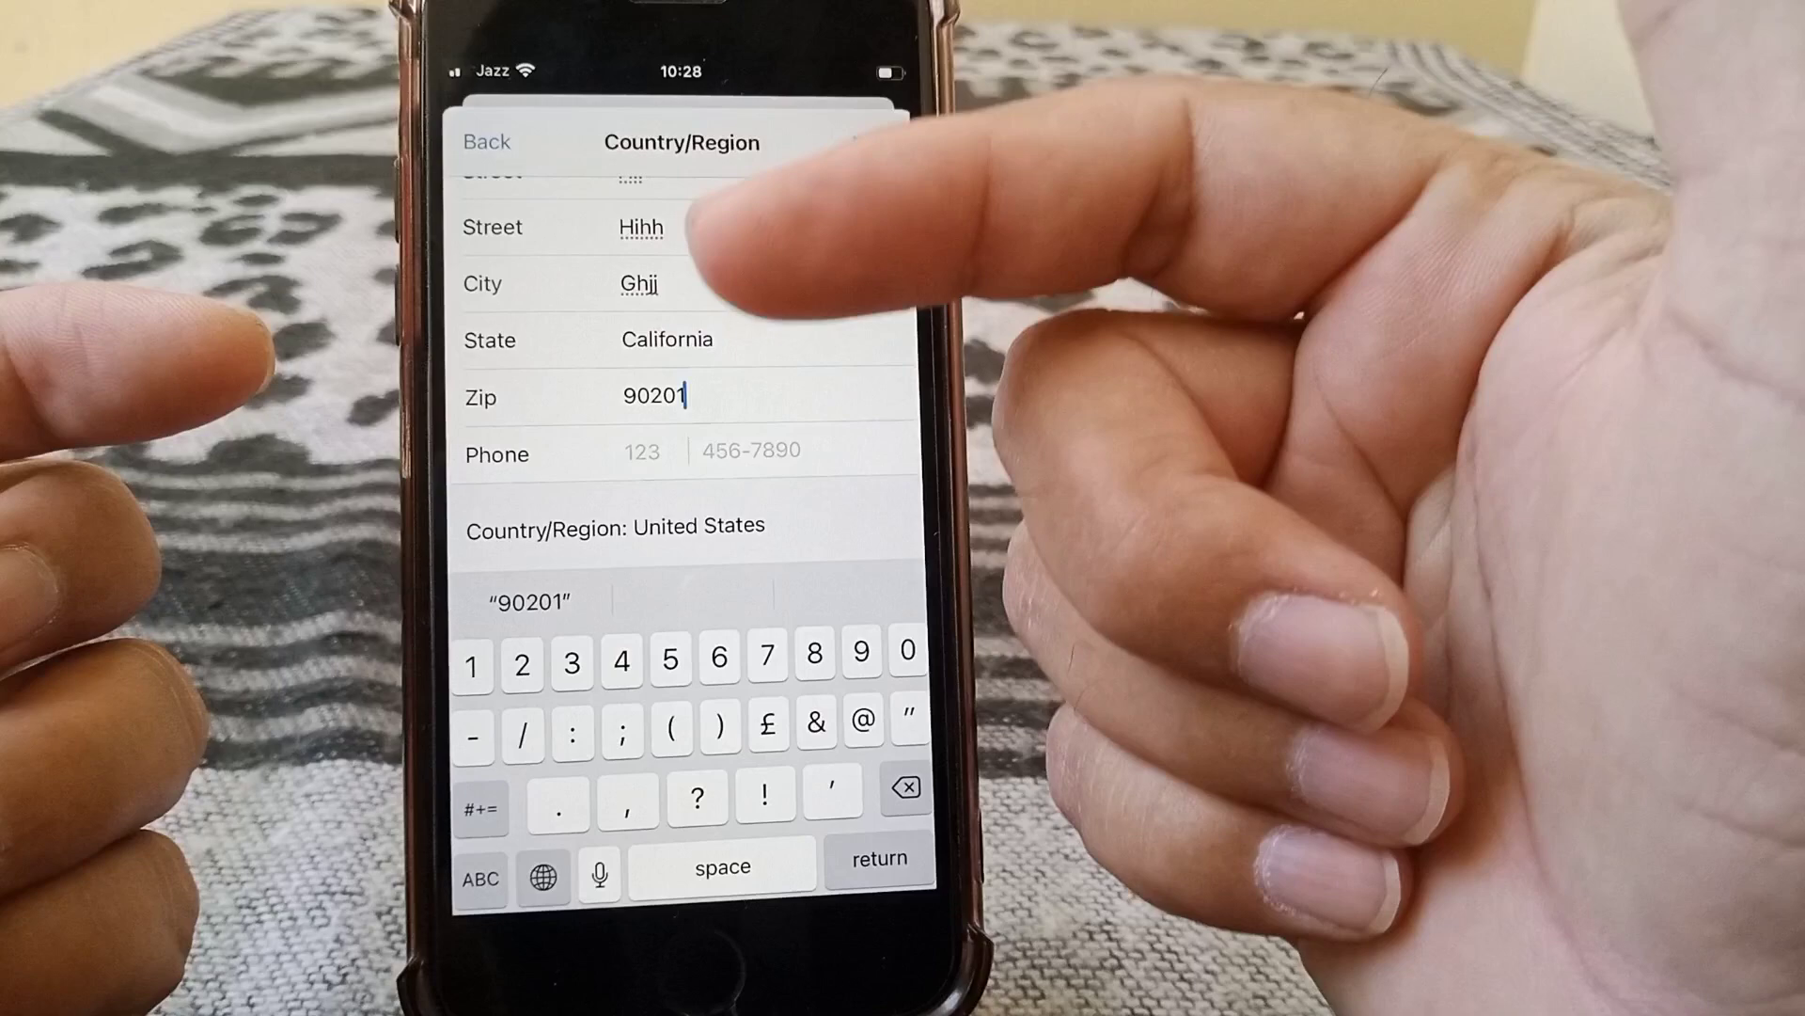
left_click(643, 449)
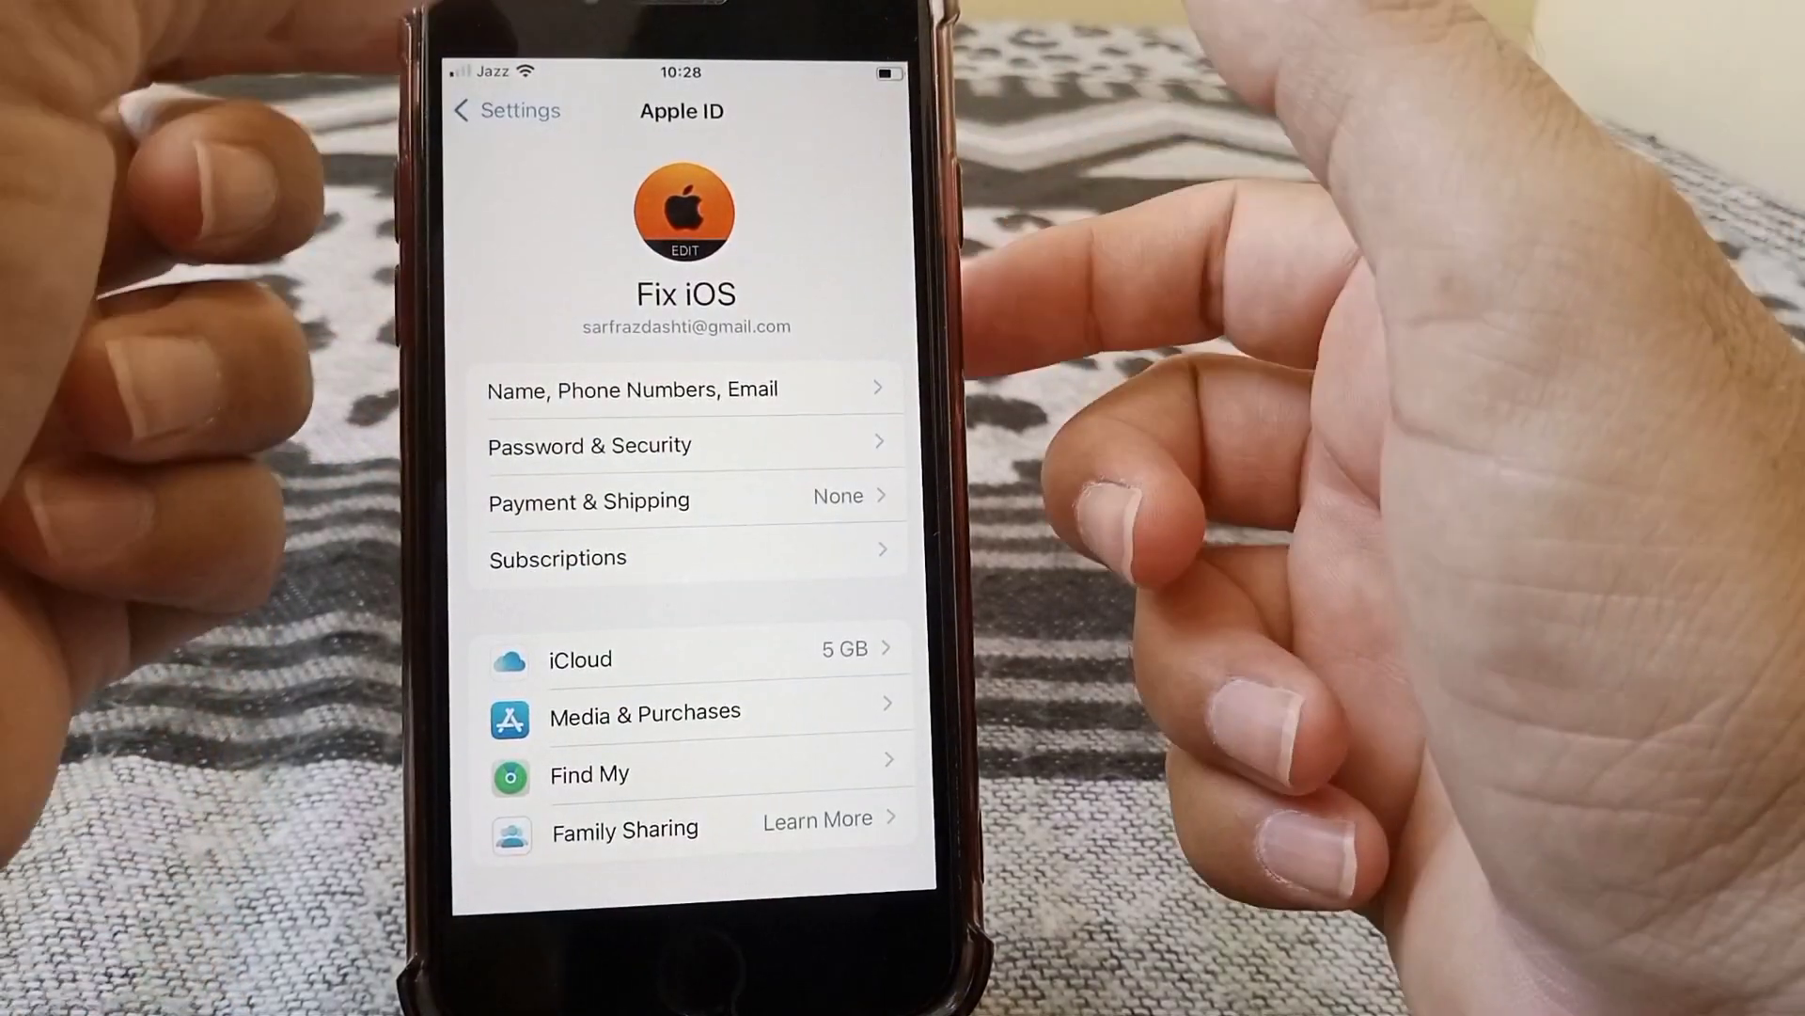
- Leave Settings for the home screen and launch Safari
left_click(504, 111)
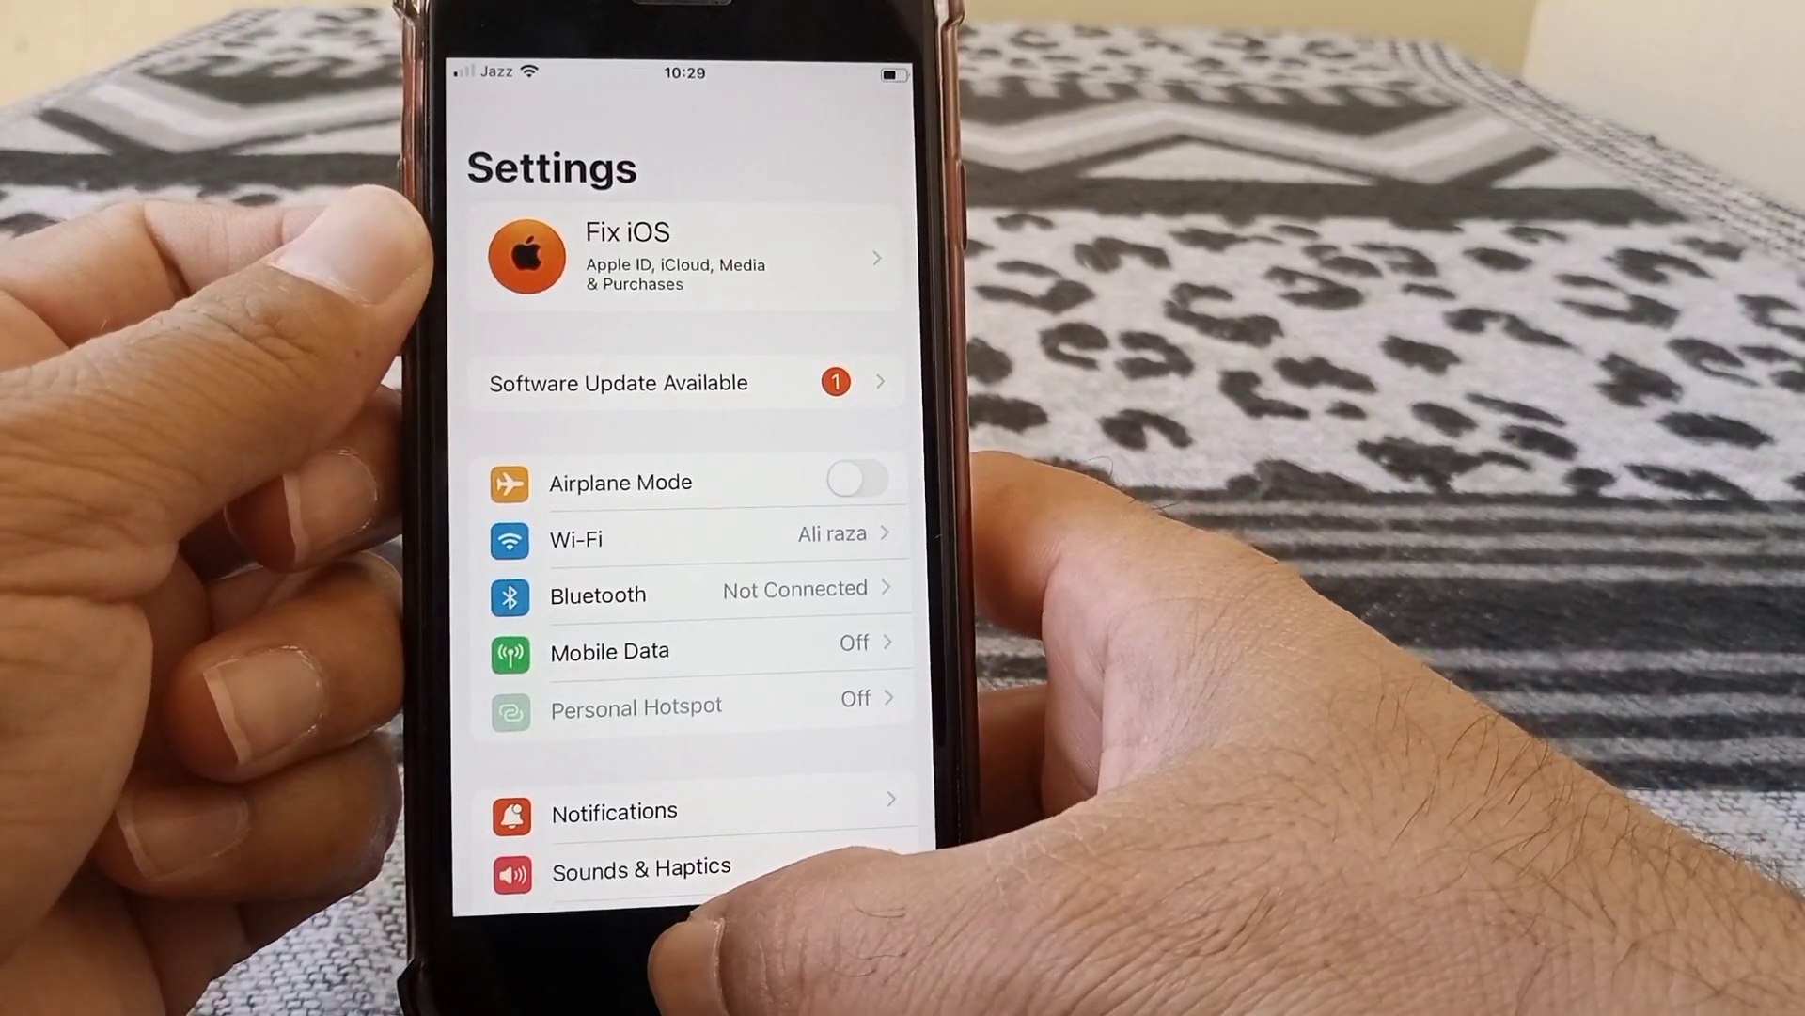
key("home")
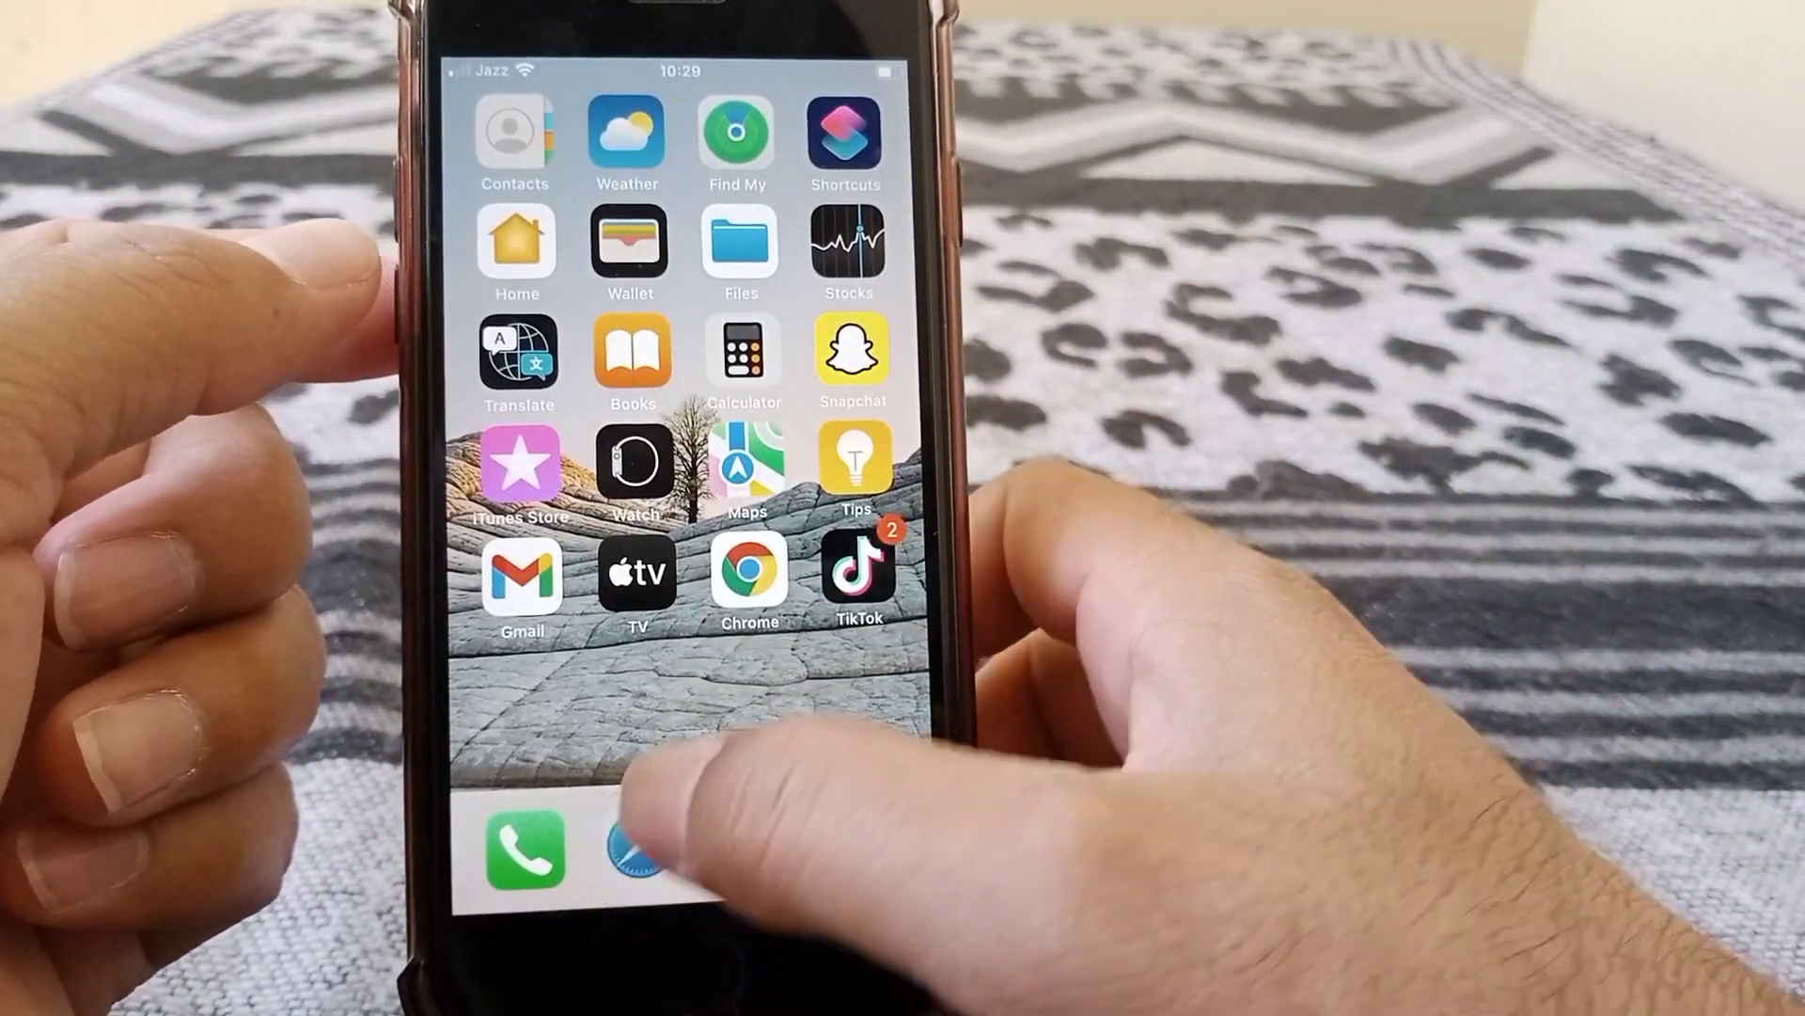
left_click(639, 850)
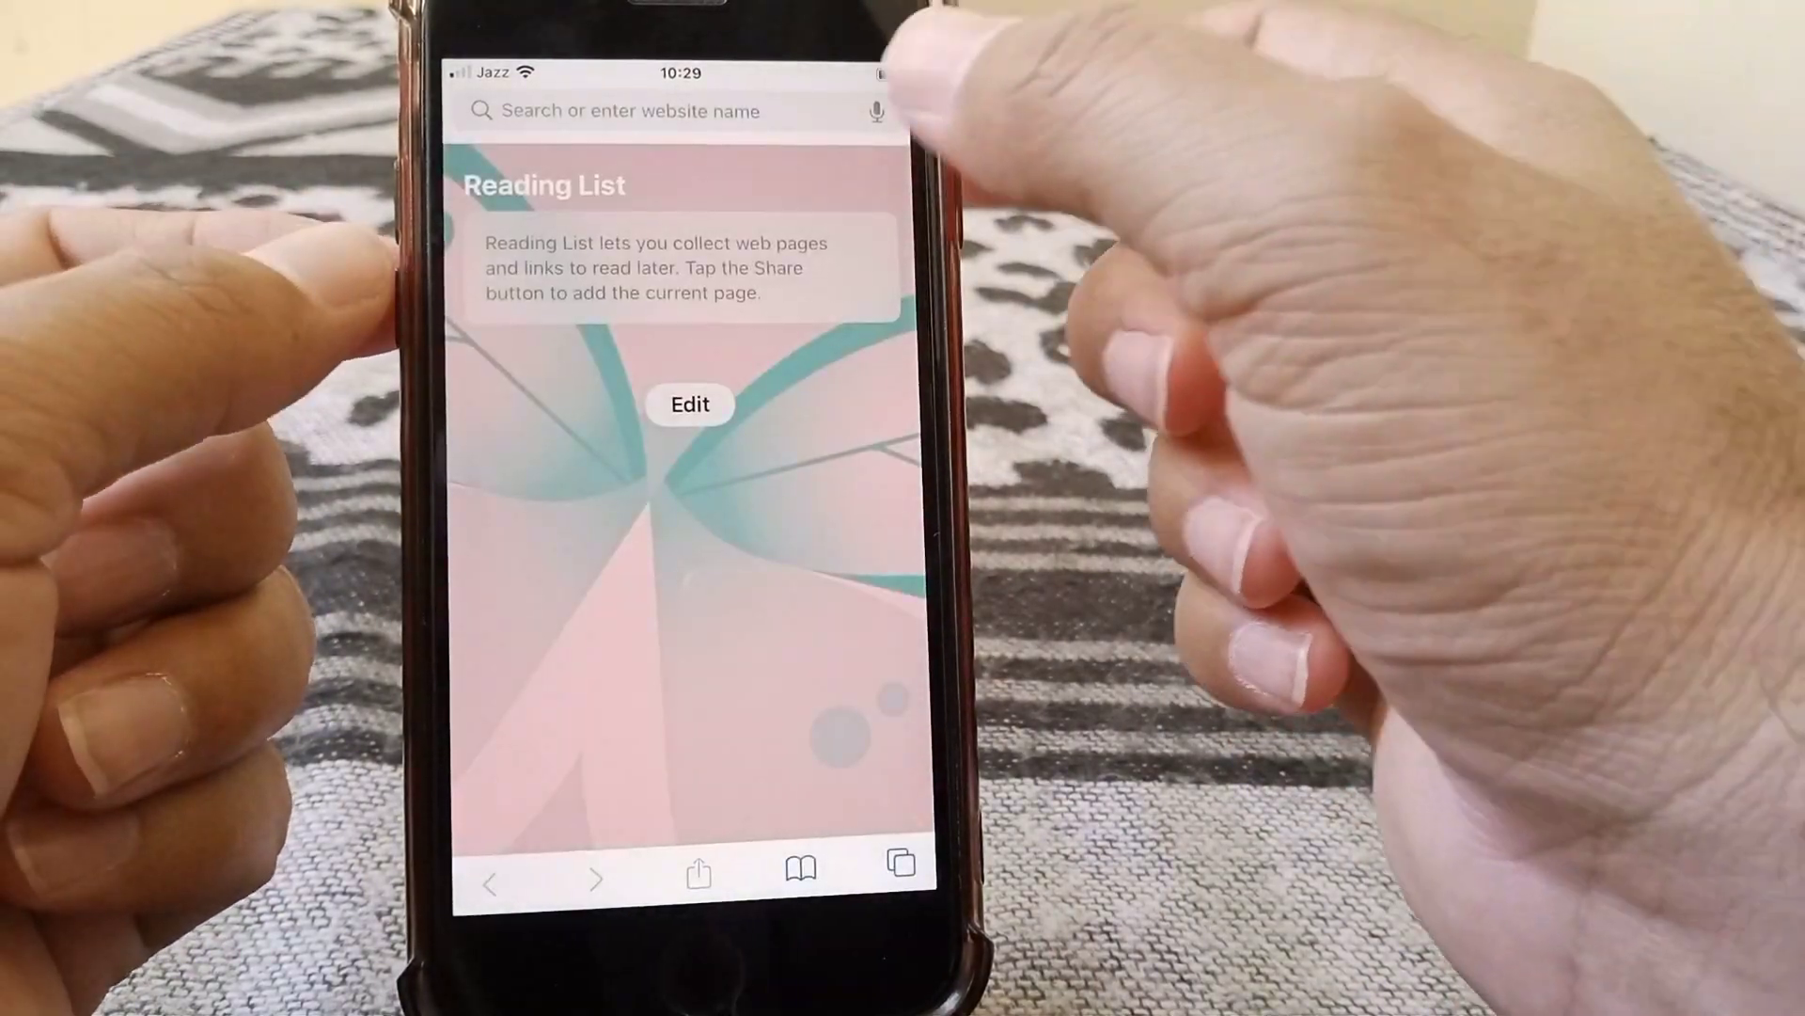
- Visit support.apple.com and reach the iPhone carrier page listing Jazz, Telenor, Ufone and Zong
left_click(622, 111)
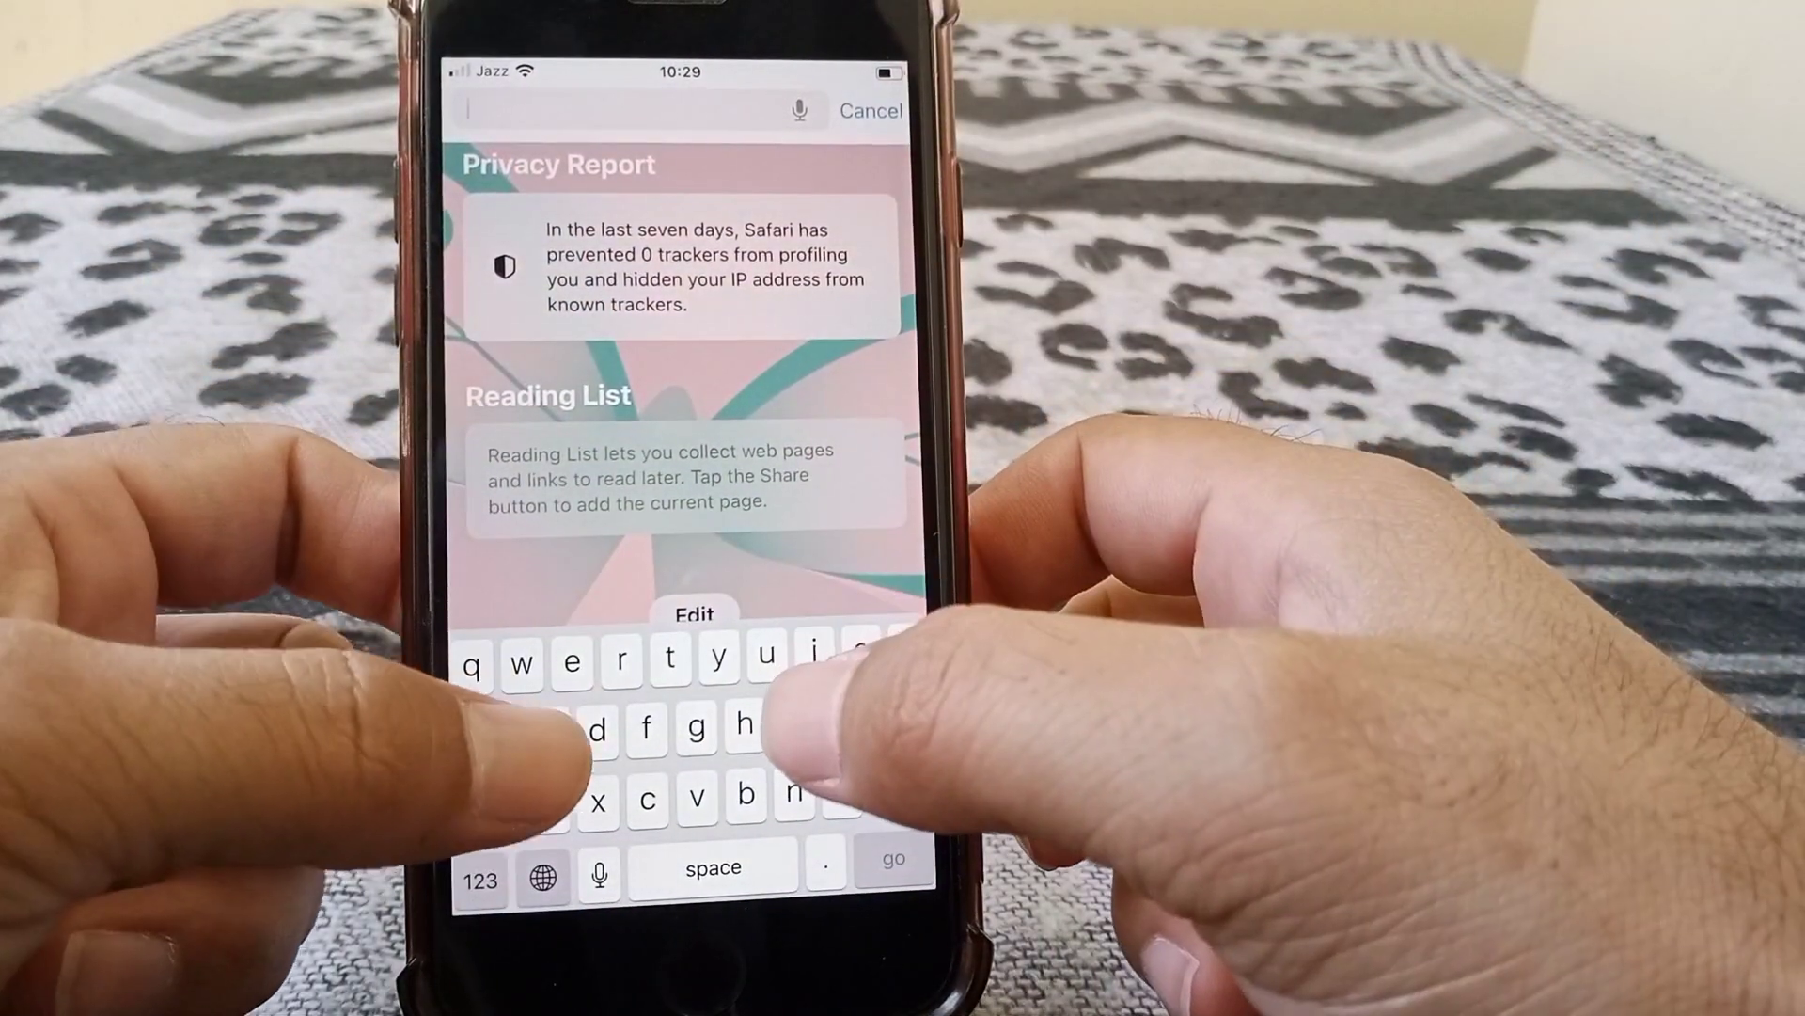
type("support.apple.com")
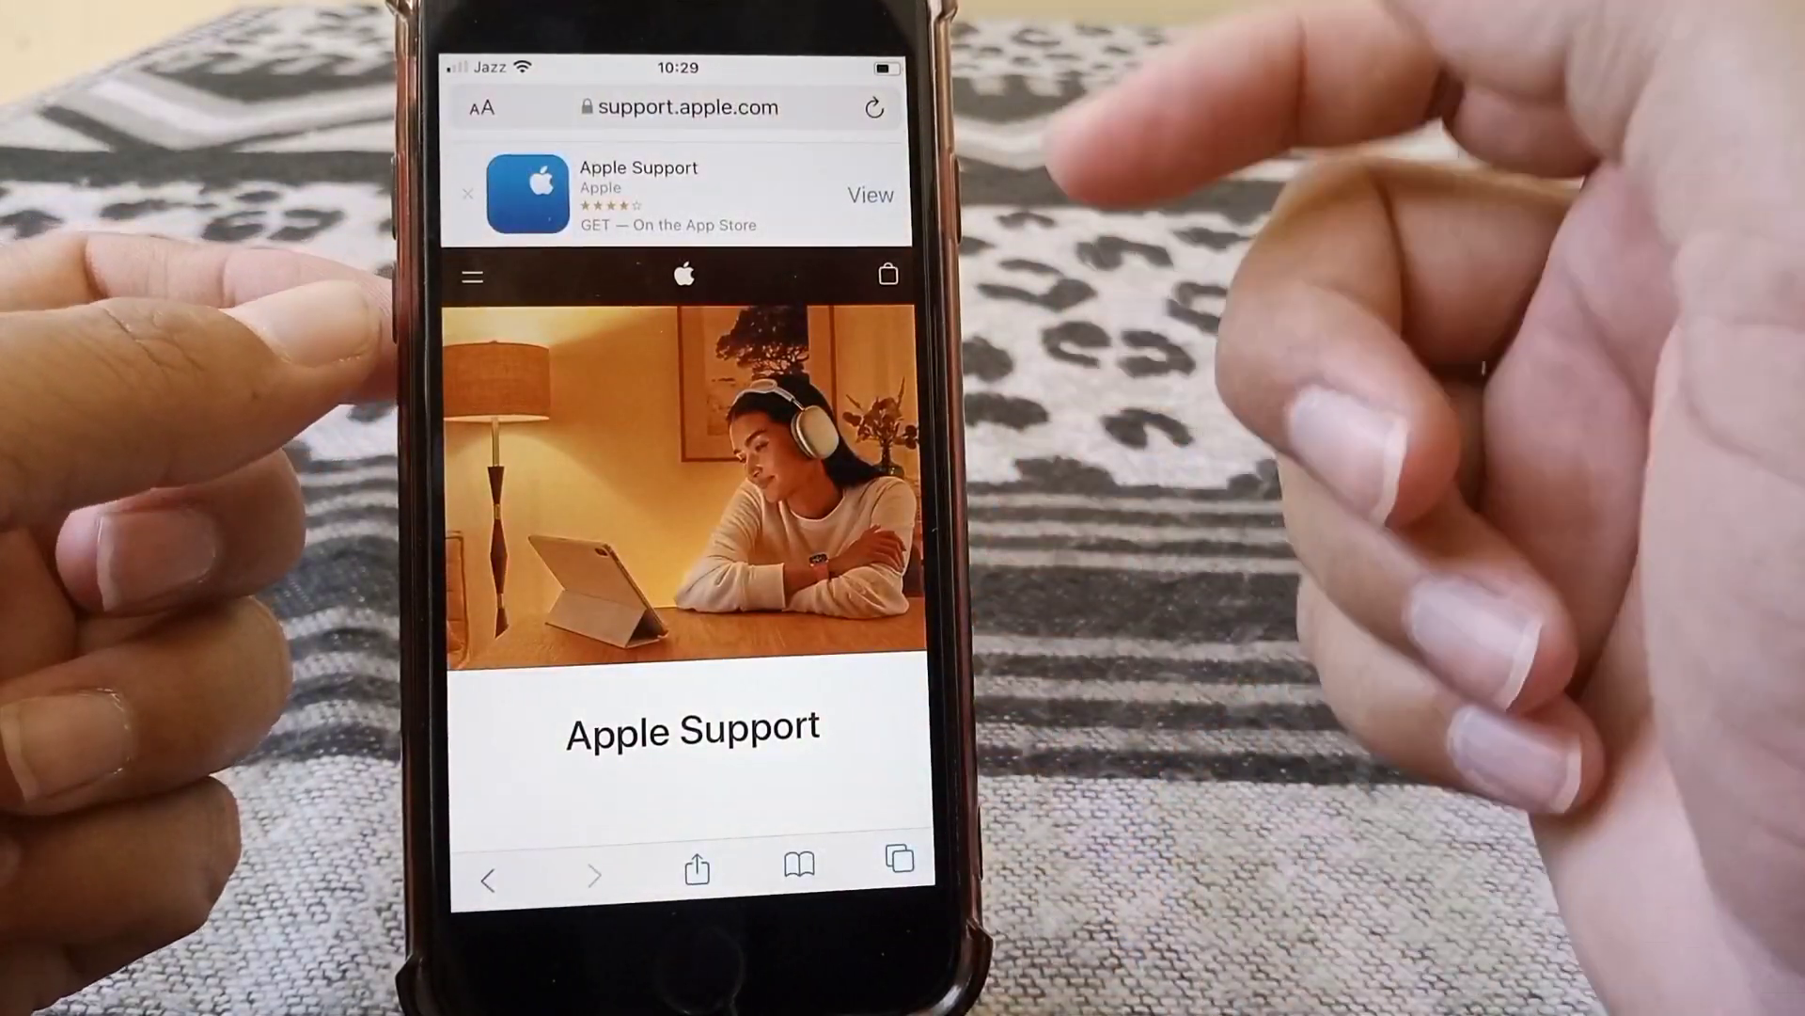
scroll("down", 3)
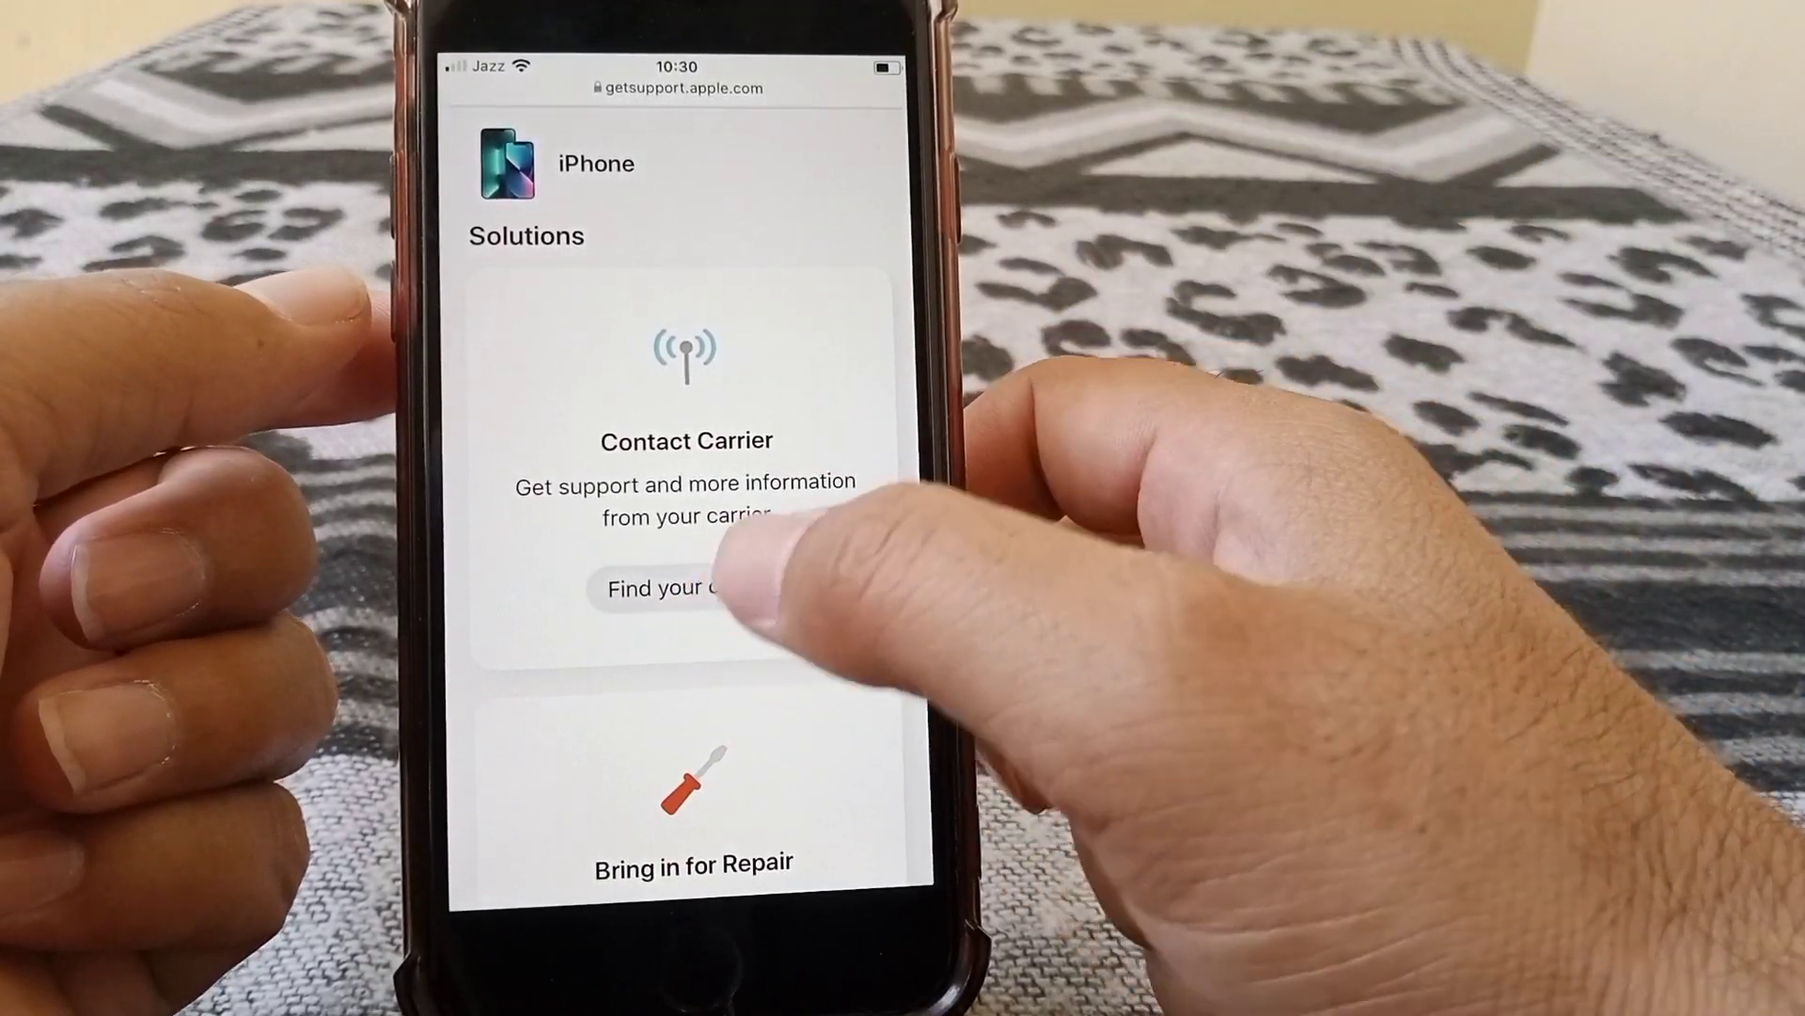
left_click(689, 589)
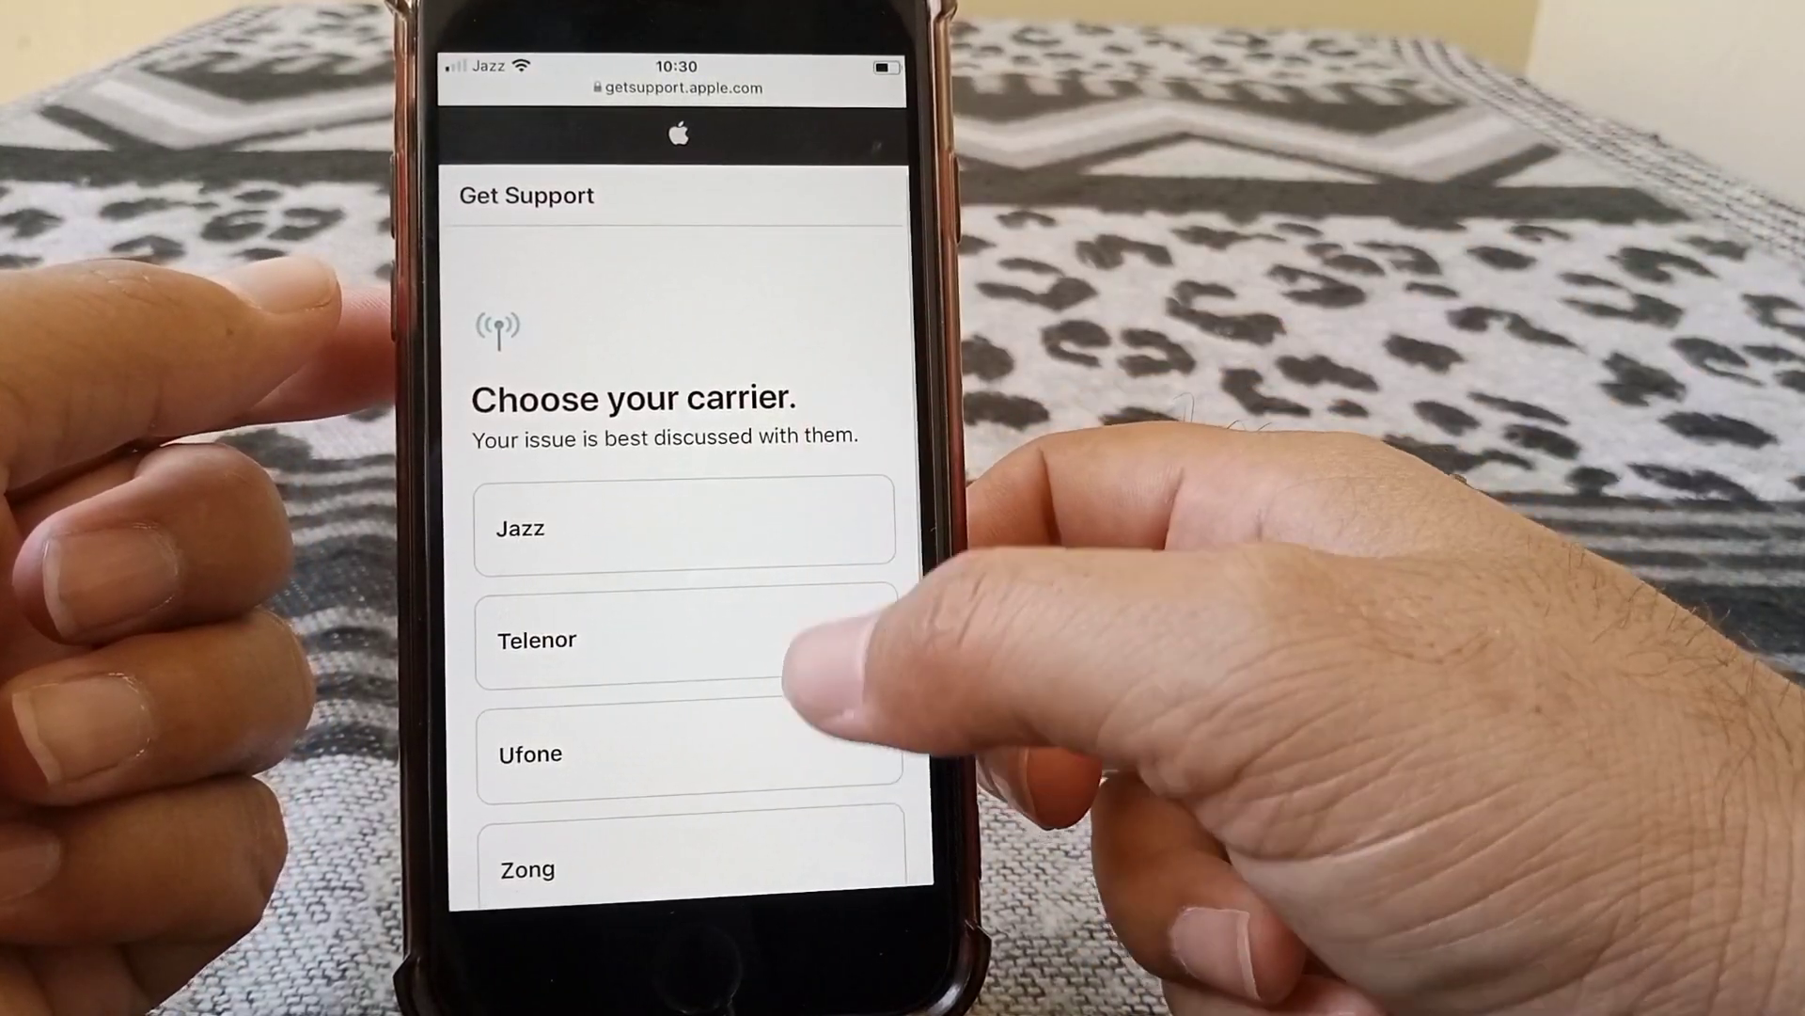